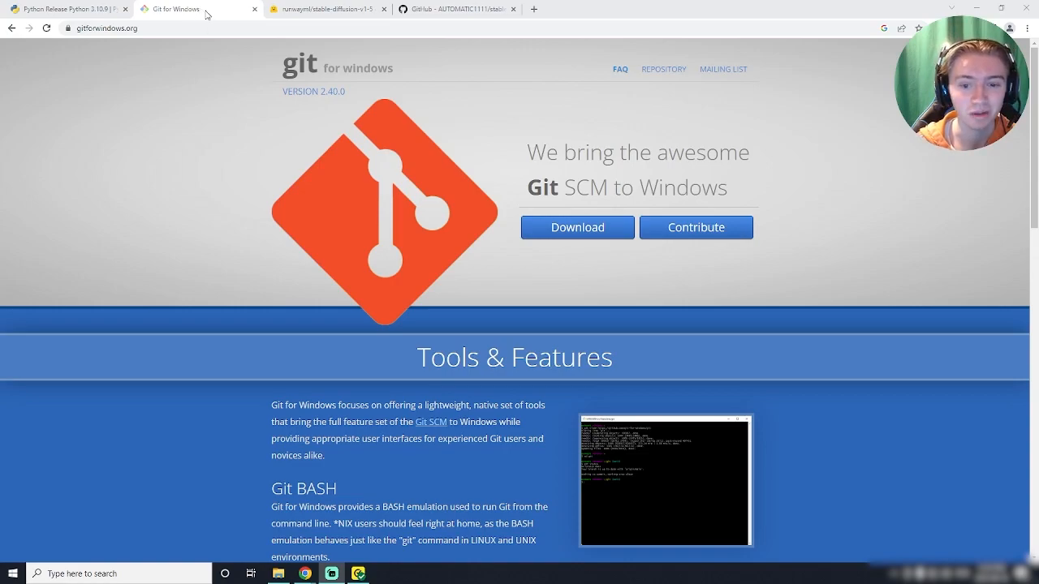
mouse_move(551, 286)
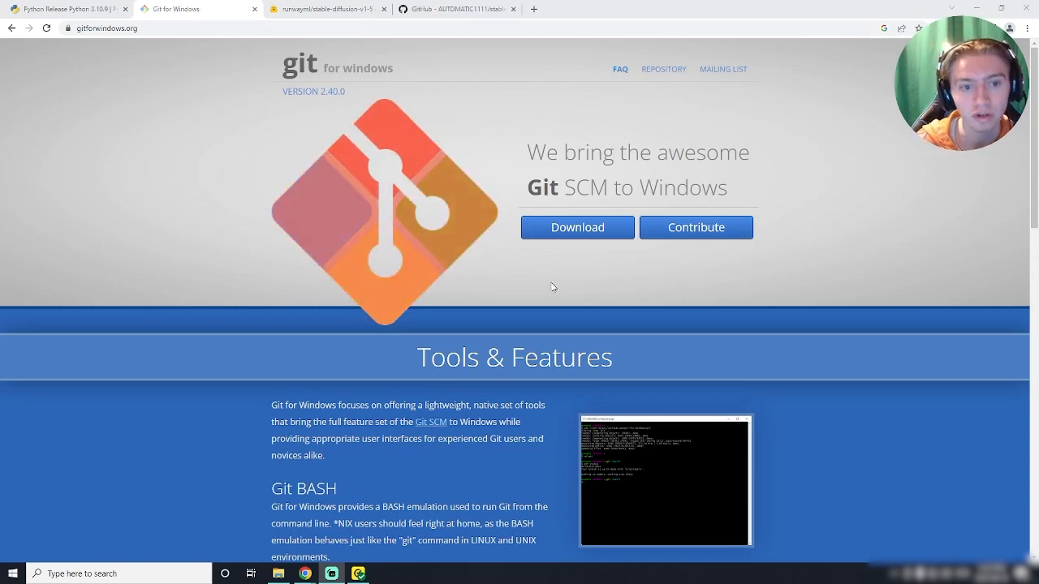
mouse_move(496, 304)
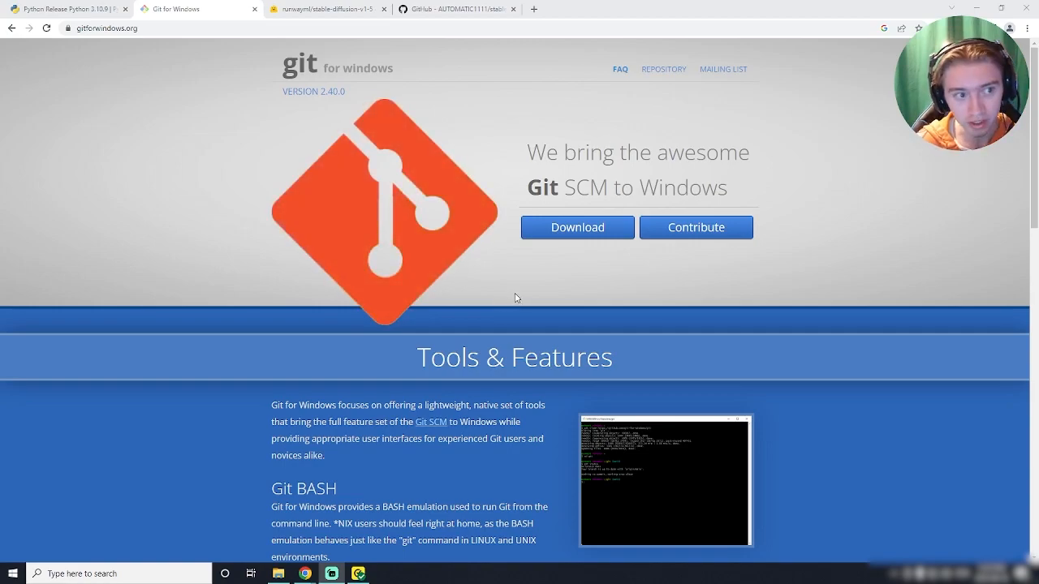
mouse_move(559, 233)
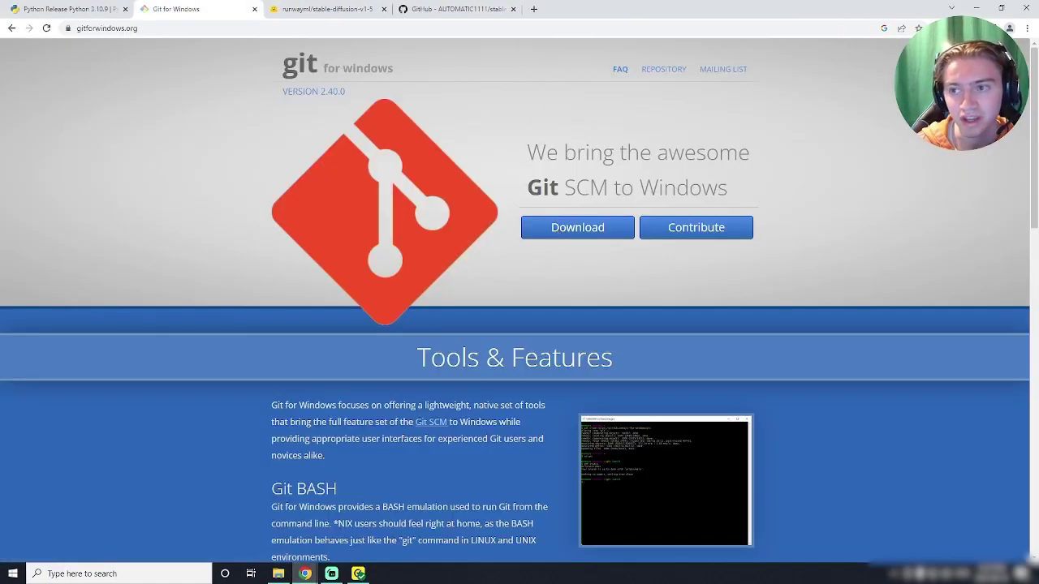
- Check the finished Git download and open the Downloads folder in File Explorer
left_click(577, 227)
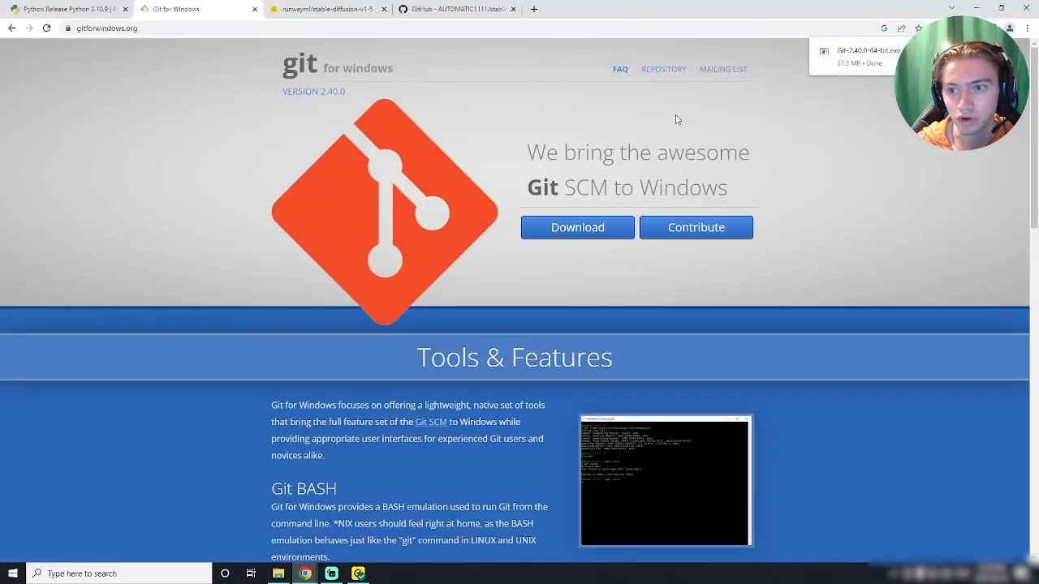
left_click(280, 574)
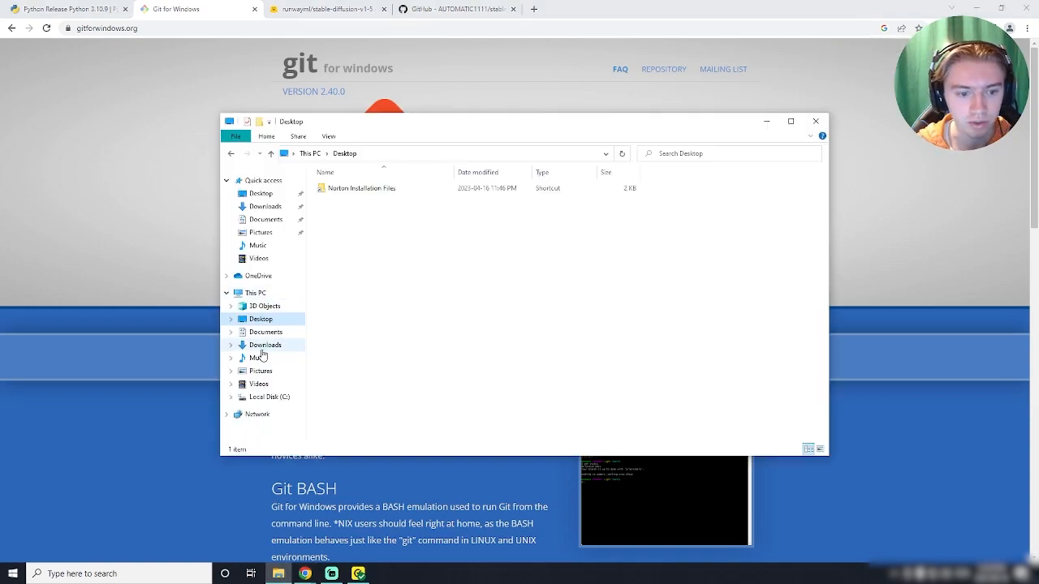
left_click(266, 345)
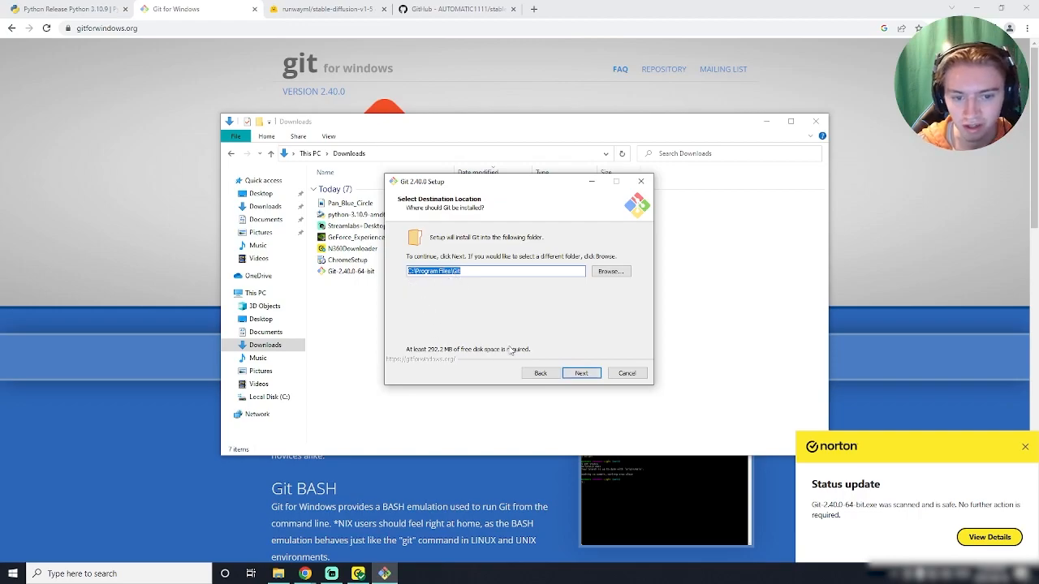
- Run Git 2.40.0 Setup with default location, components and pull behaviour, and start installing
left_click(581, 372)
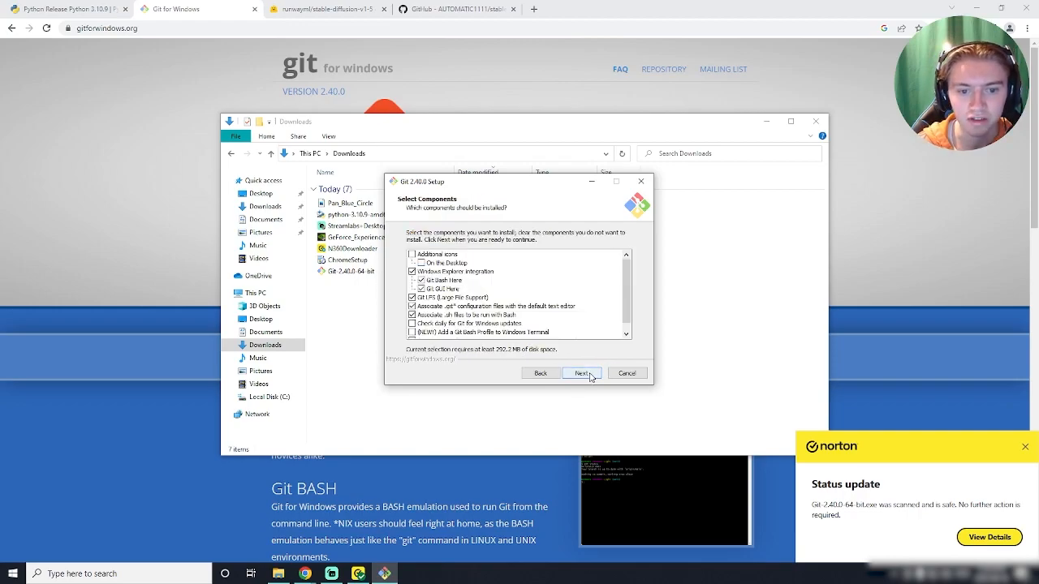
left_click(581, 373)
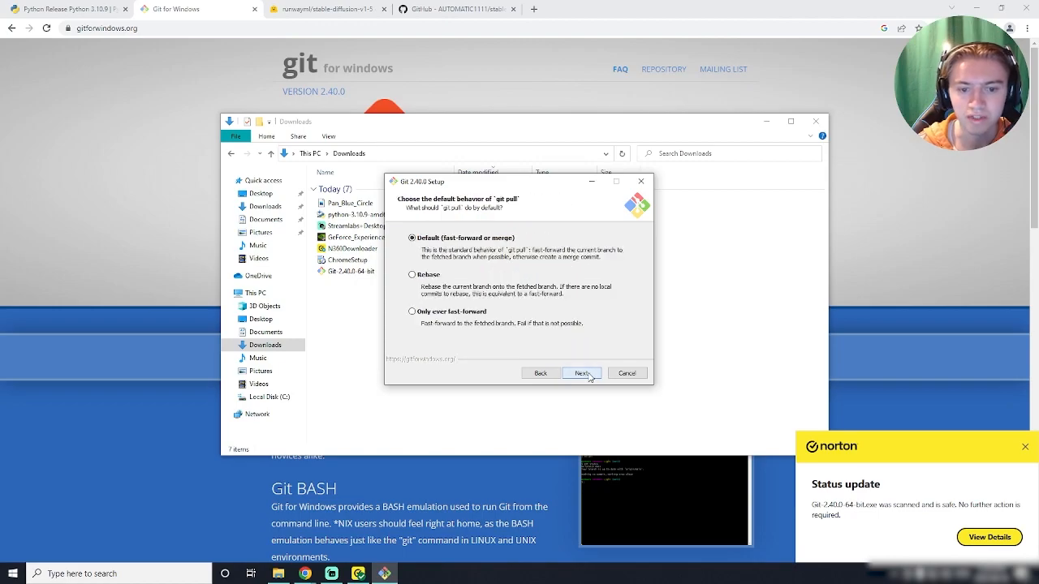
left_click(582, 372)
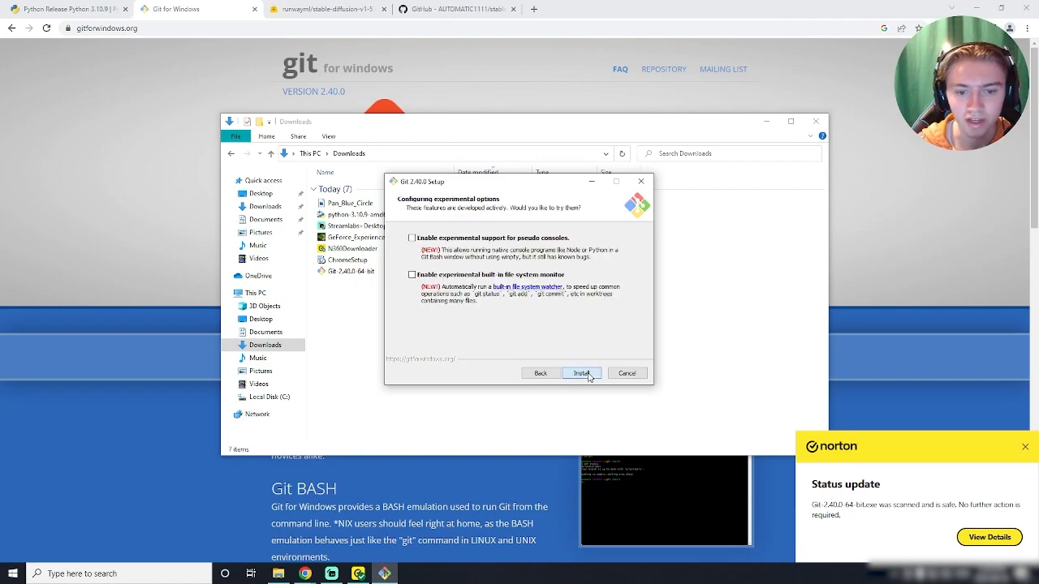
left_click(582, 373)
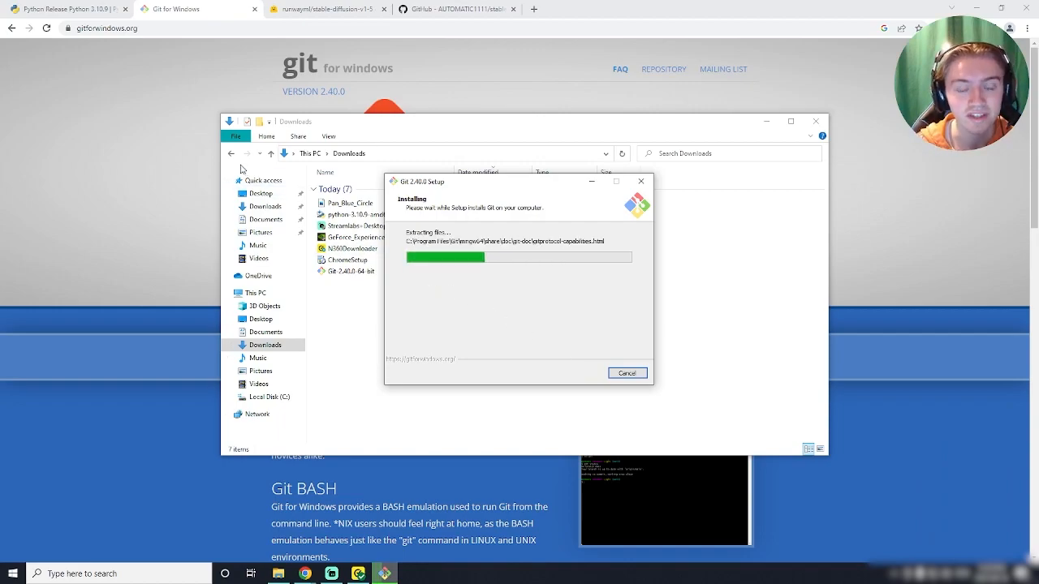
- Go from the Python 3.10.9 release page to the downloads page's 'Looking for a specific release?' list
left_click(65, 13)
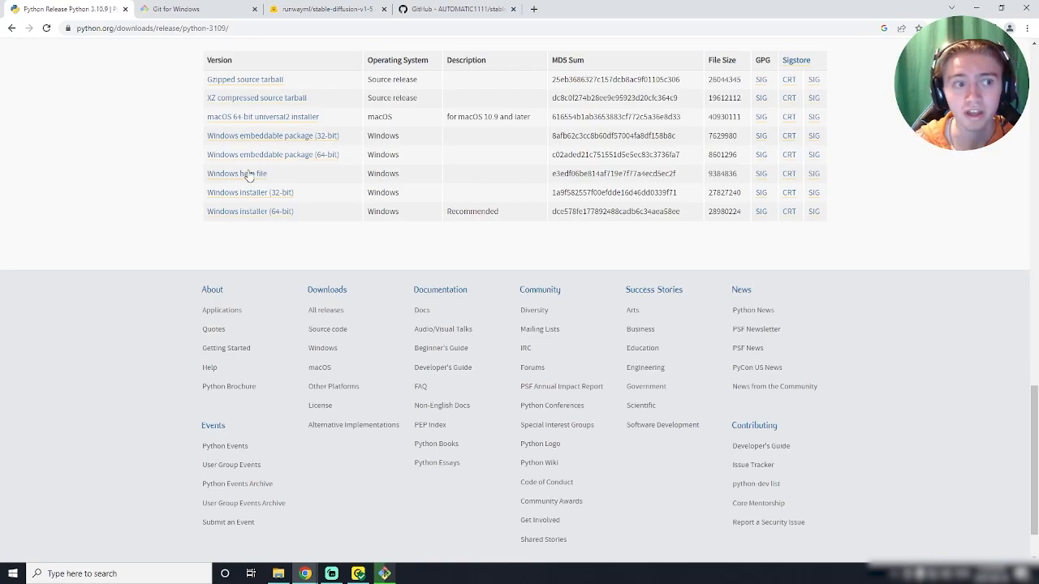
scroll("up", 3)
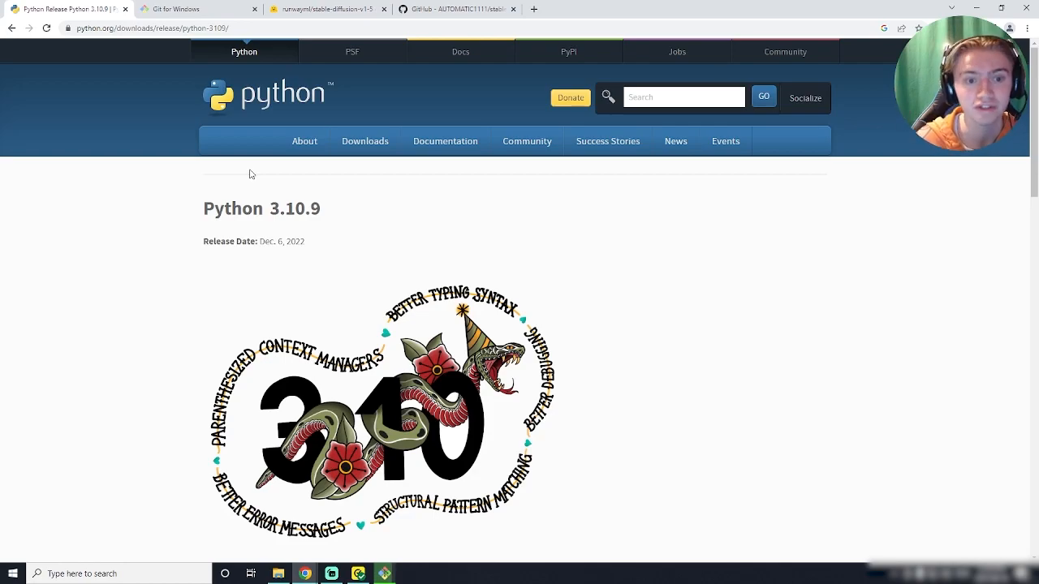
left_click(364, 140)
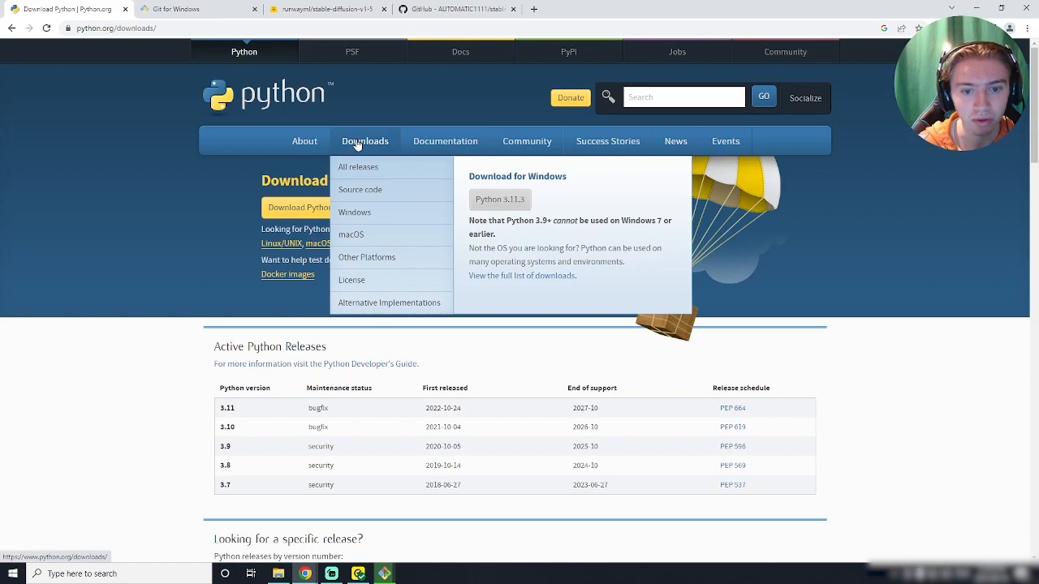
mouse_move(497, 211)
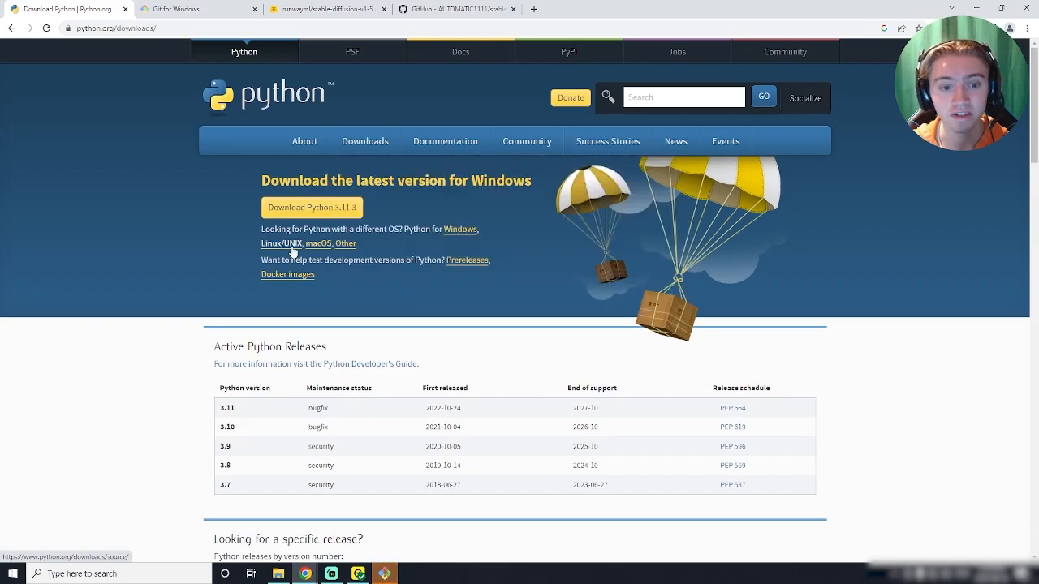
left_click(365, 140)
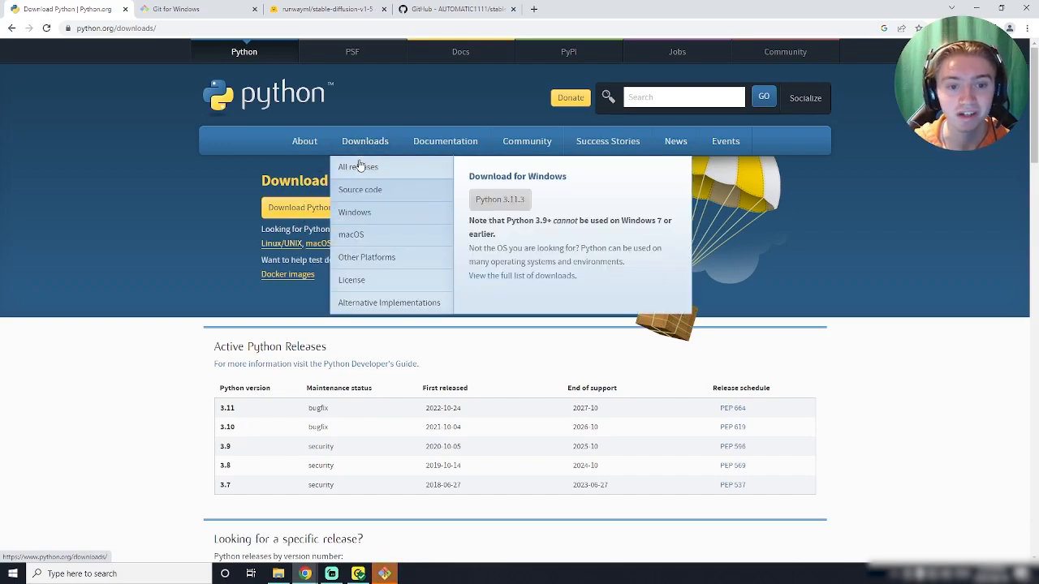
mouse_move(358, 172)
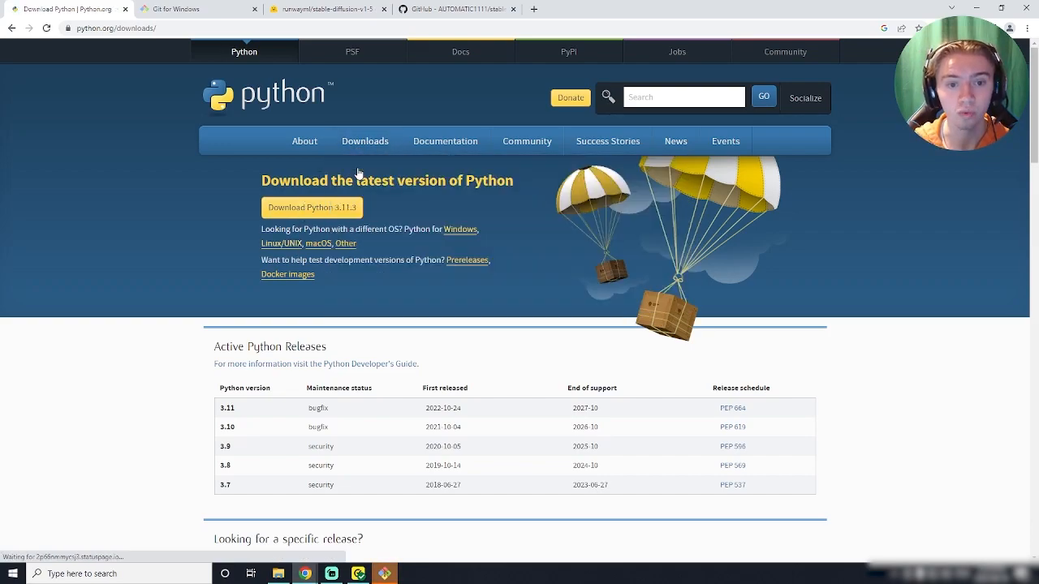
scroll("down", 3)
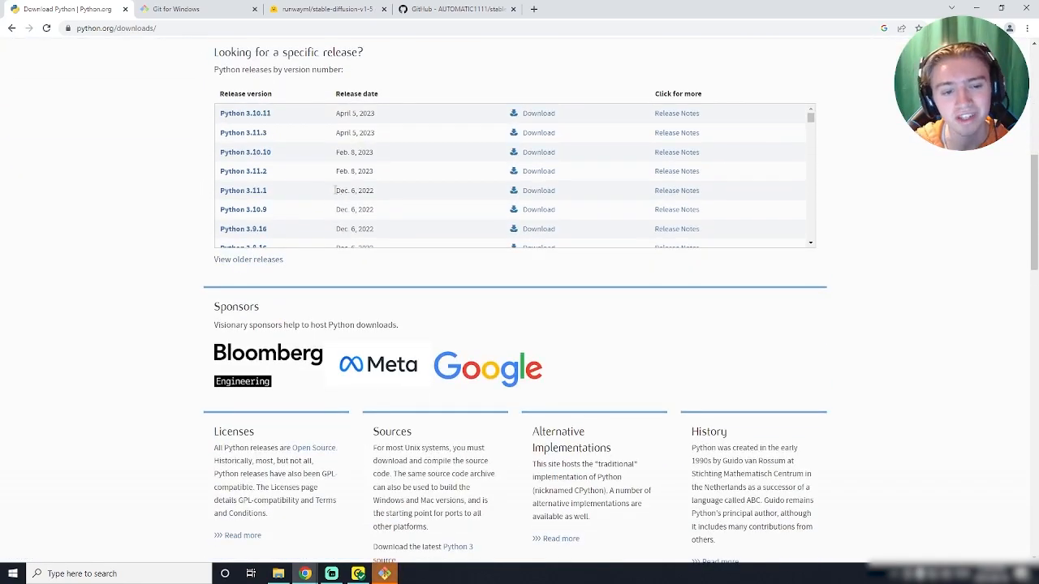
mouse_move(347, 213)
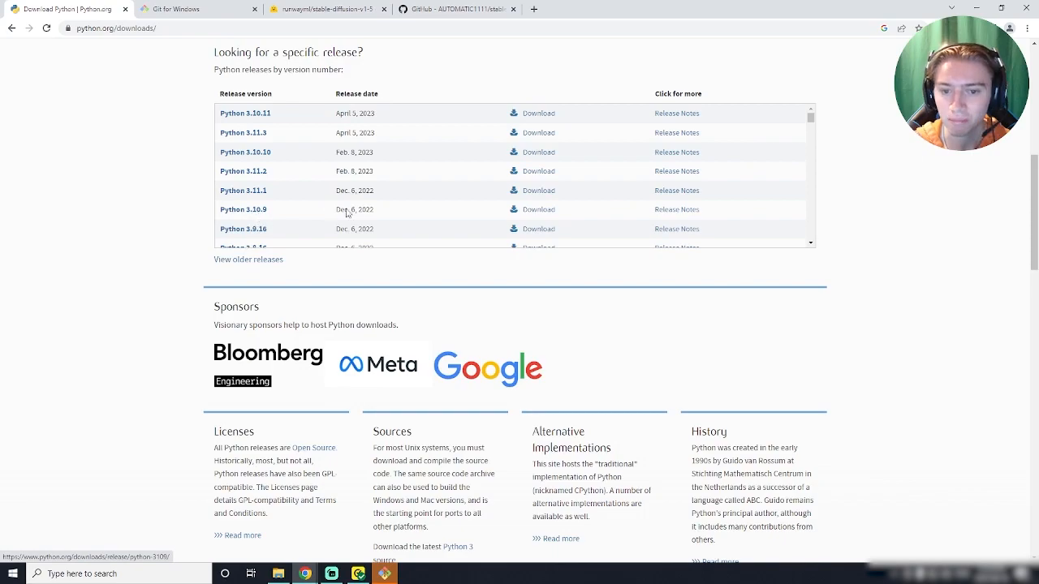
mouse_move(540, 217)
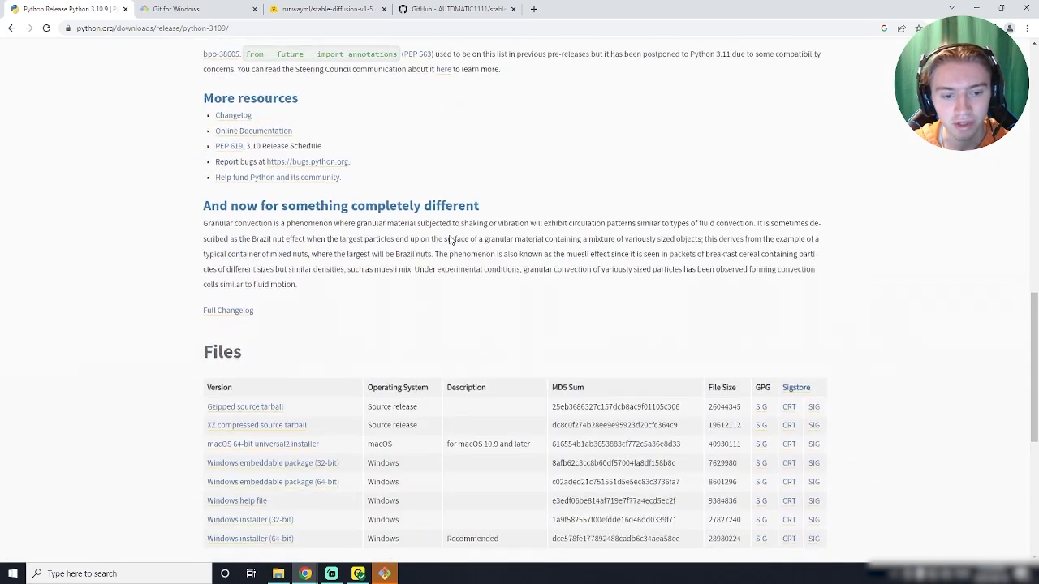
- Download the Python 3.10.9 'Windows installer (64-bit)' from the release page's Files list
scroll("down", 3)
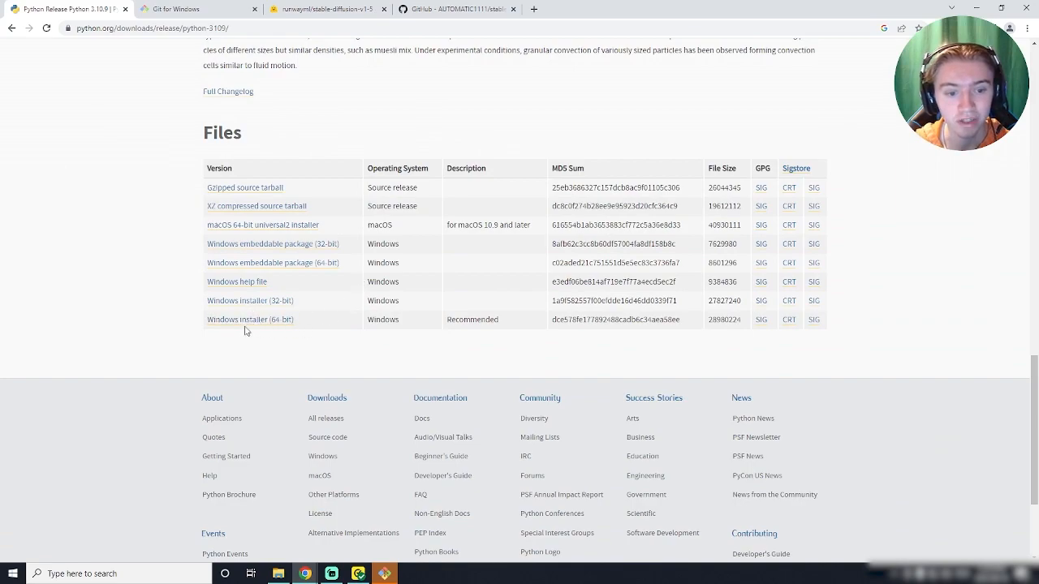
mouse_move(231, 327)
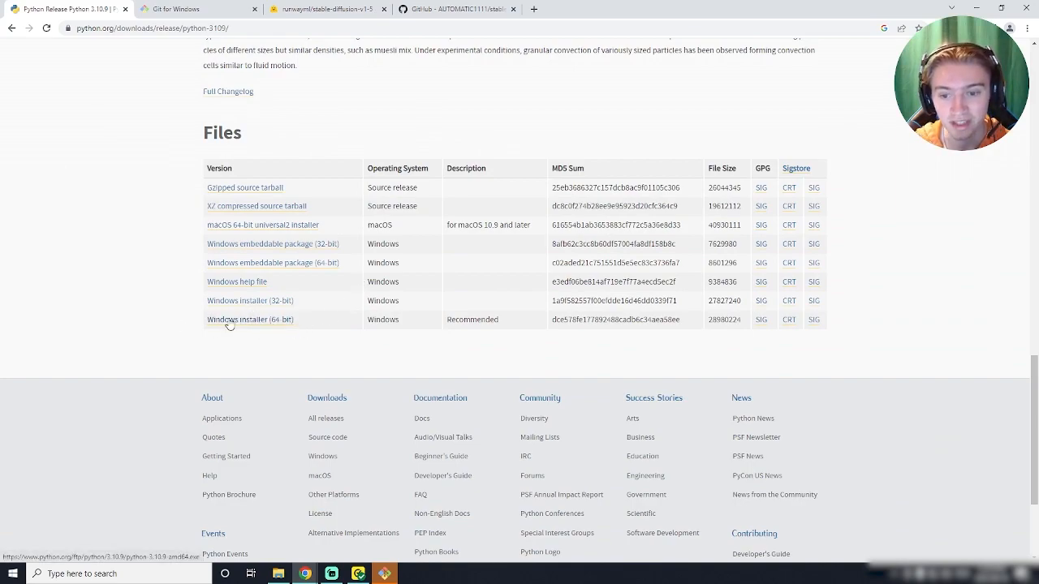
mouse_move(254, 329)
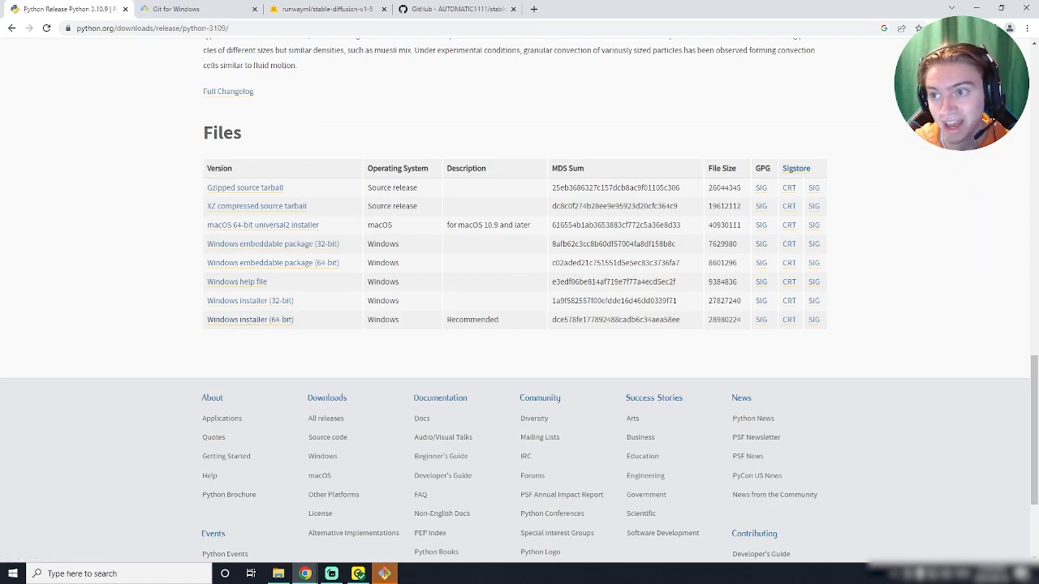
left_click(249, 319)
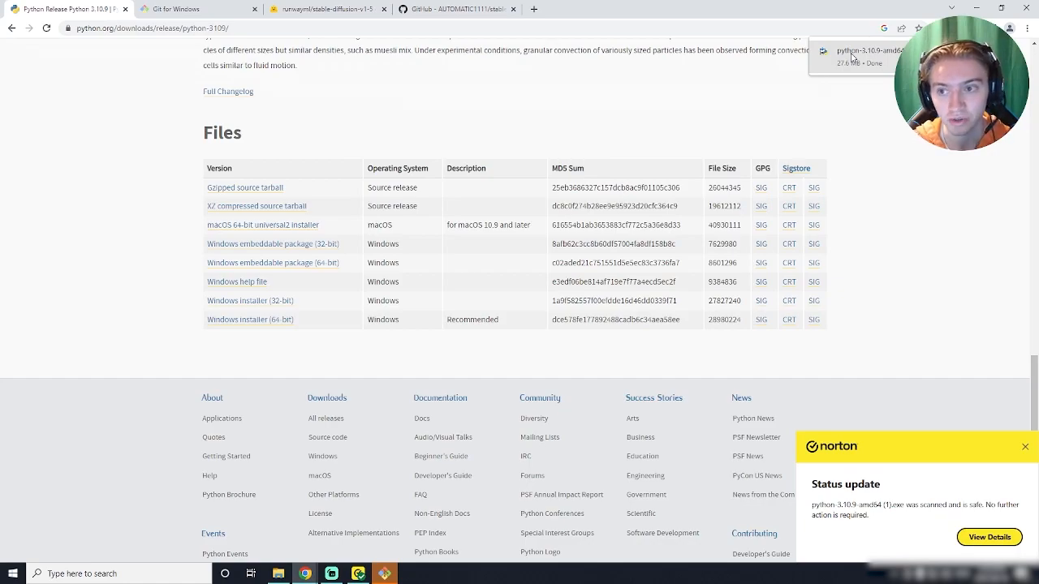
mouse_move(696, 65)
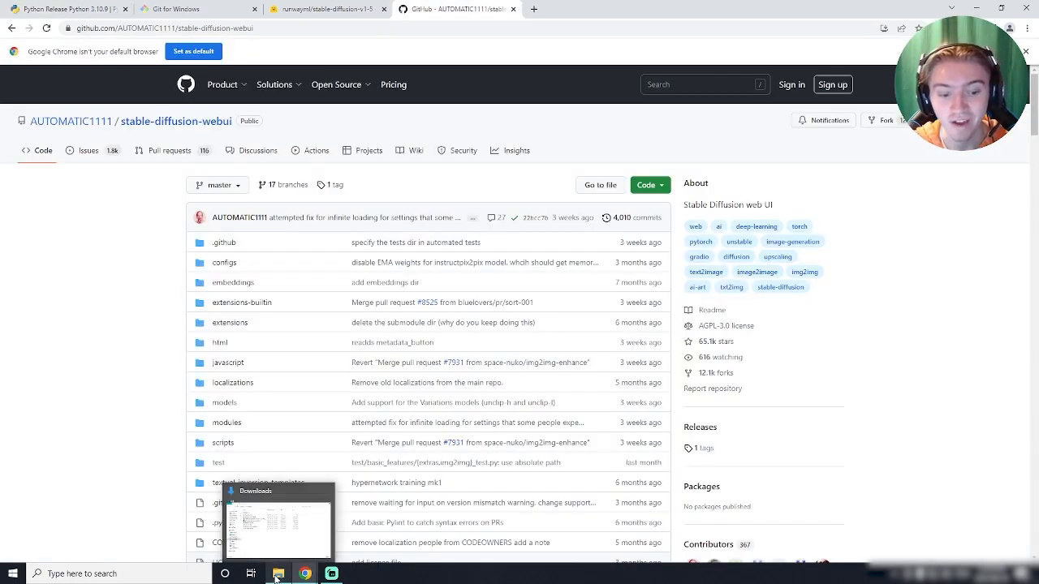
- Create a stable-diffusion folder in C:\Program Files, open it, and start a command prompt there
left_click(282, 573)
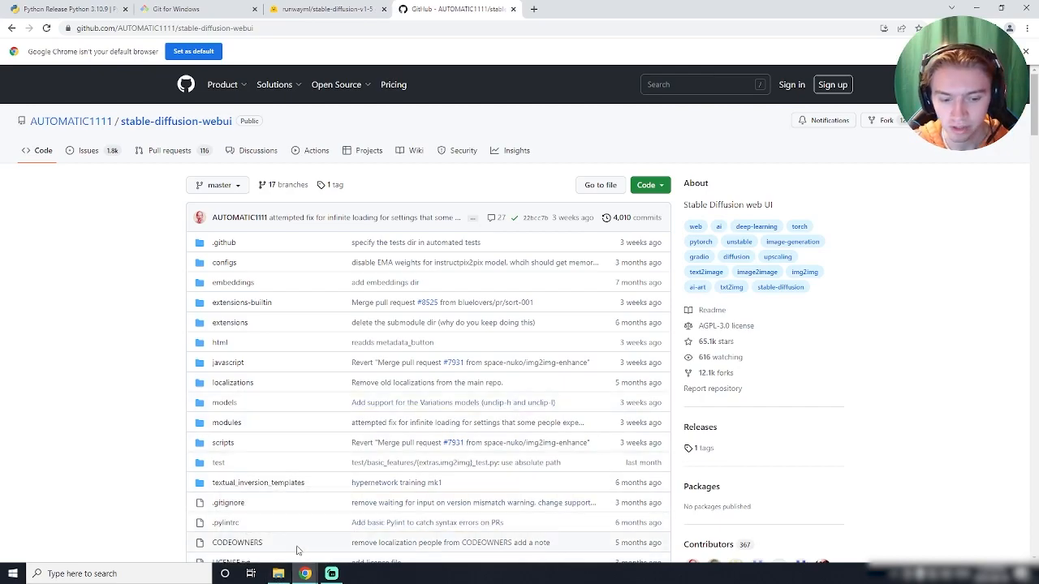
left_click(281, 573)
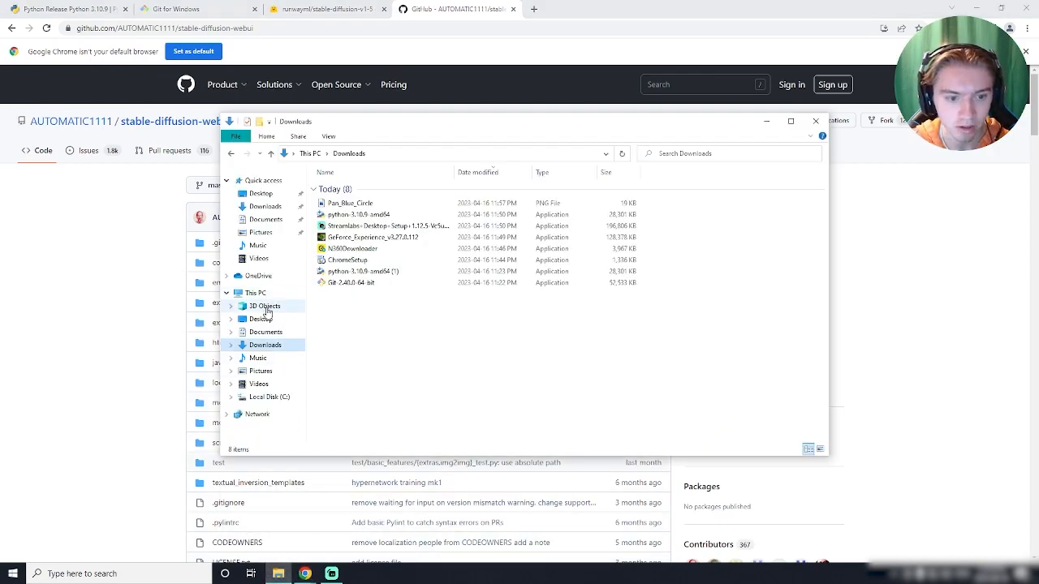
left_click(268, 397)
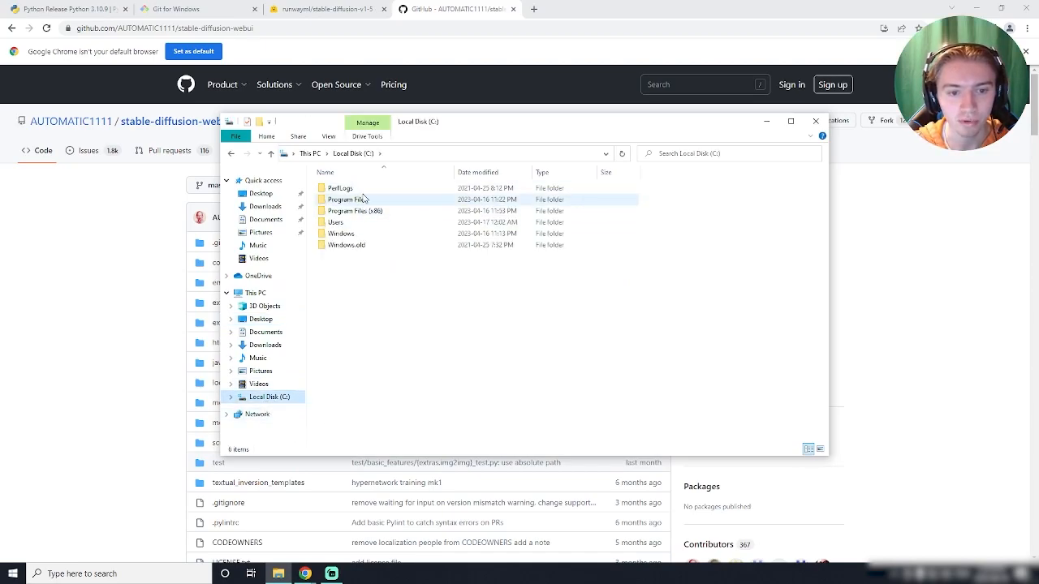
double_click(343, 199)
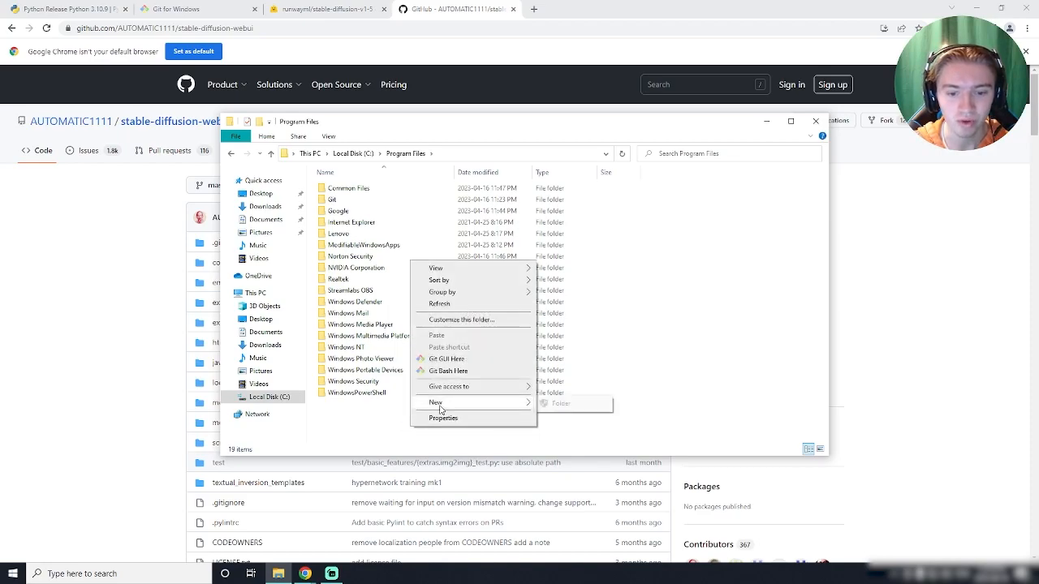
left_click(575, 403)
type("stable-diffusion")
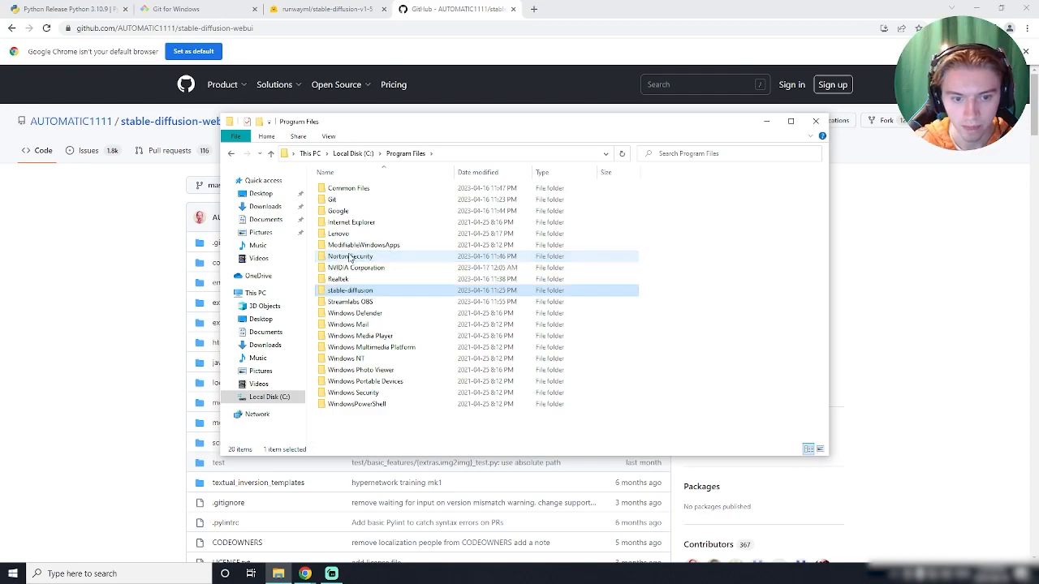
double_click(348, 289)
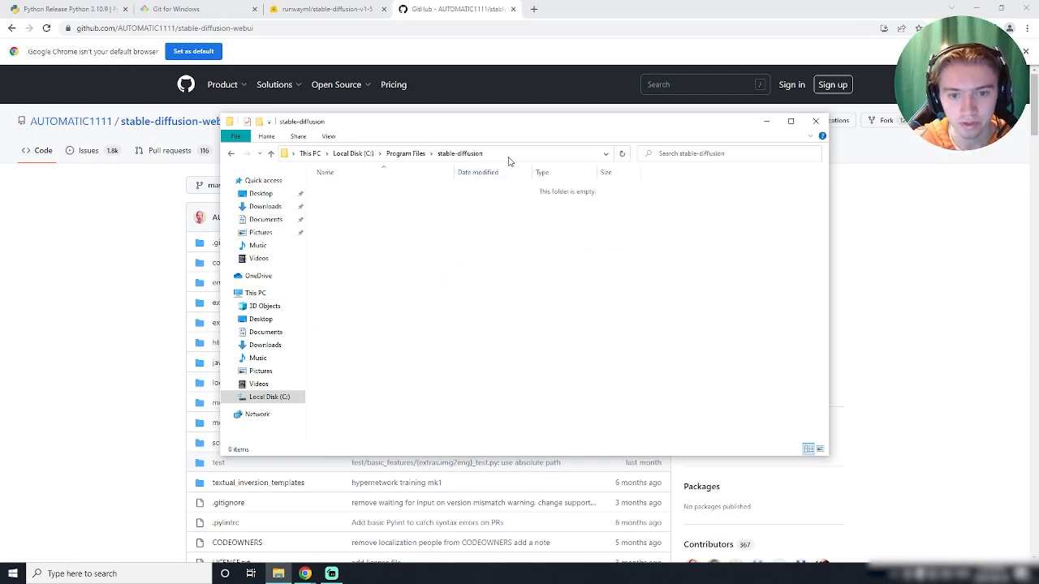
left_click(511, 154)
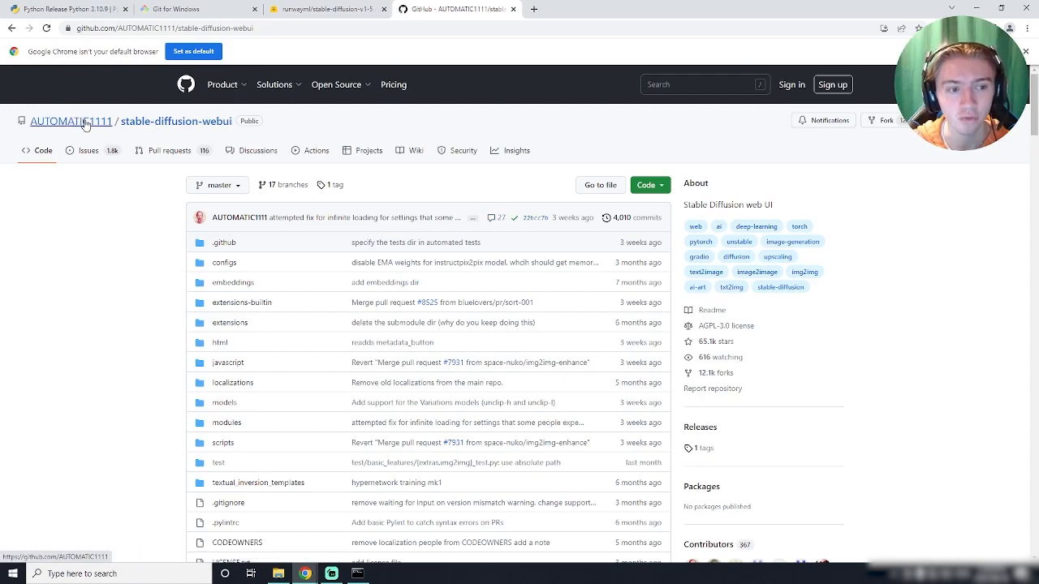
mouse_move(555, 221)
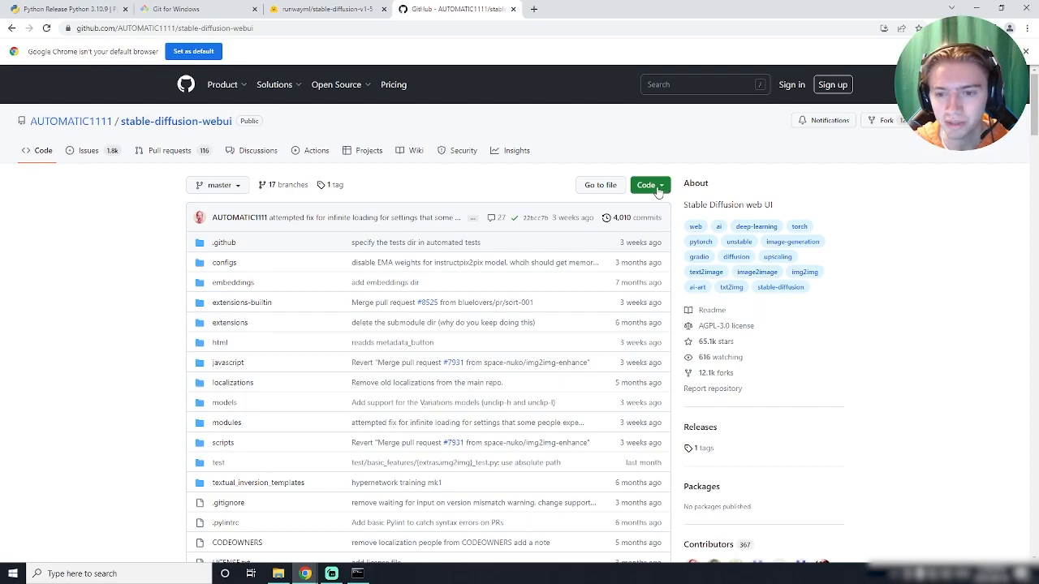
left_click(649, 185)
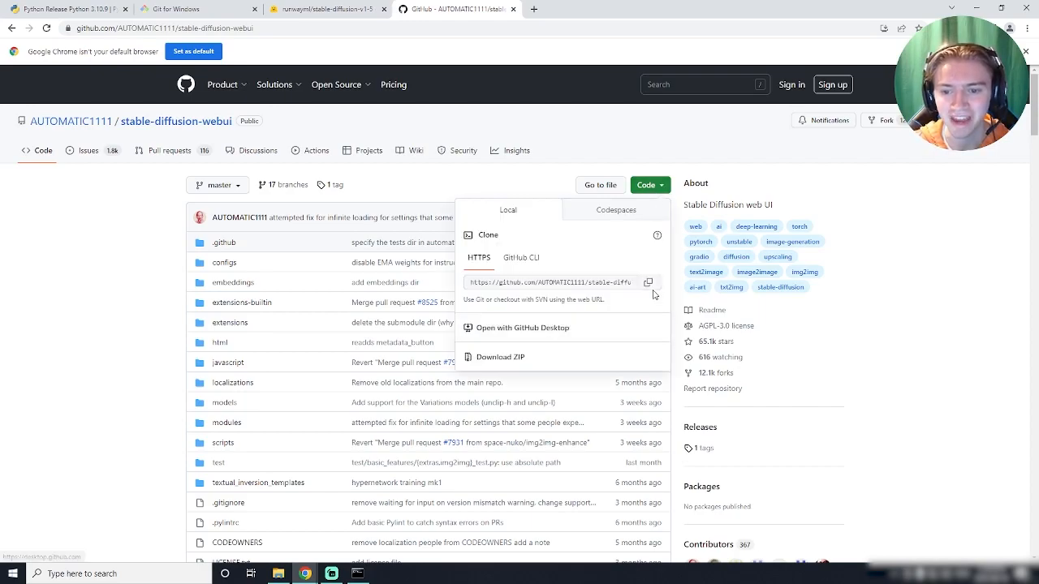
left_click(646, 282)
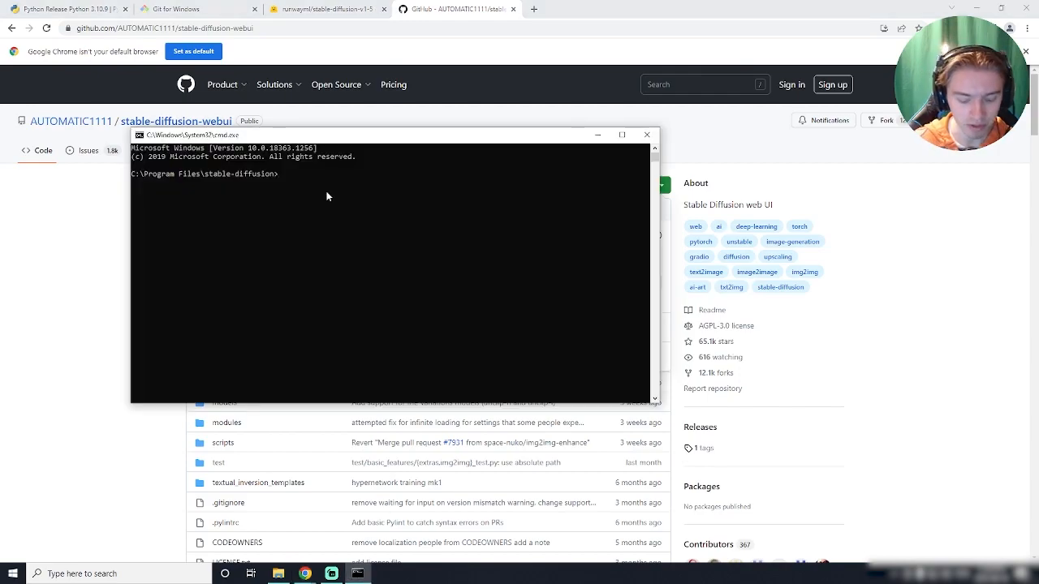
type("git")
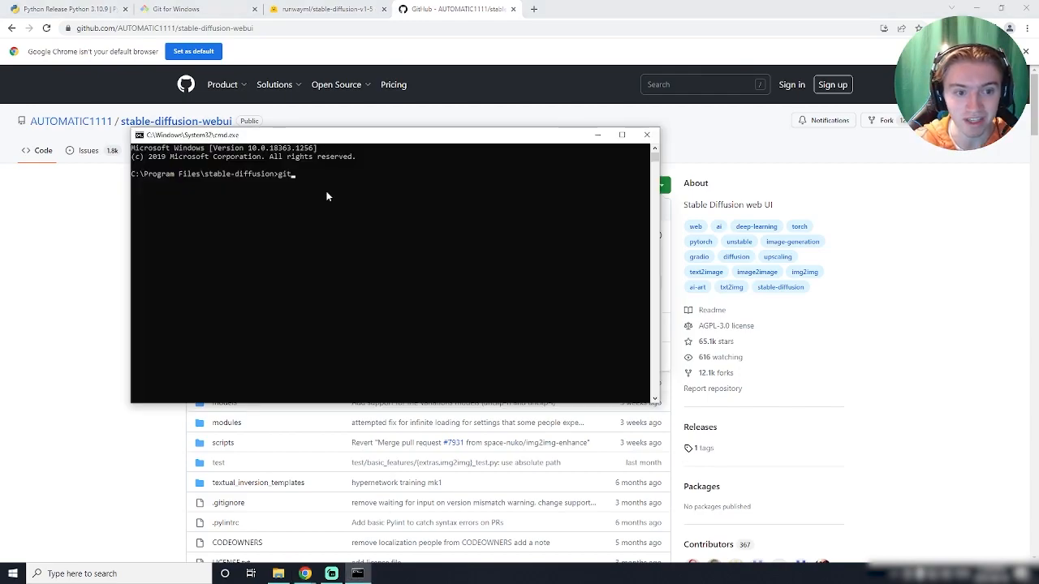
type("clone")
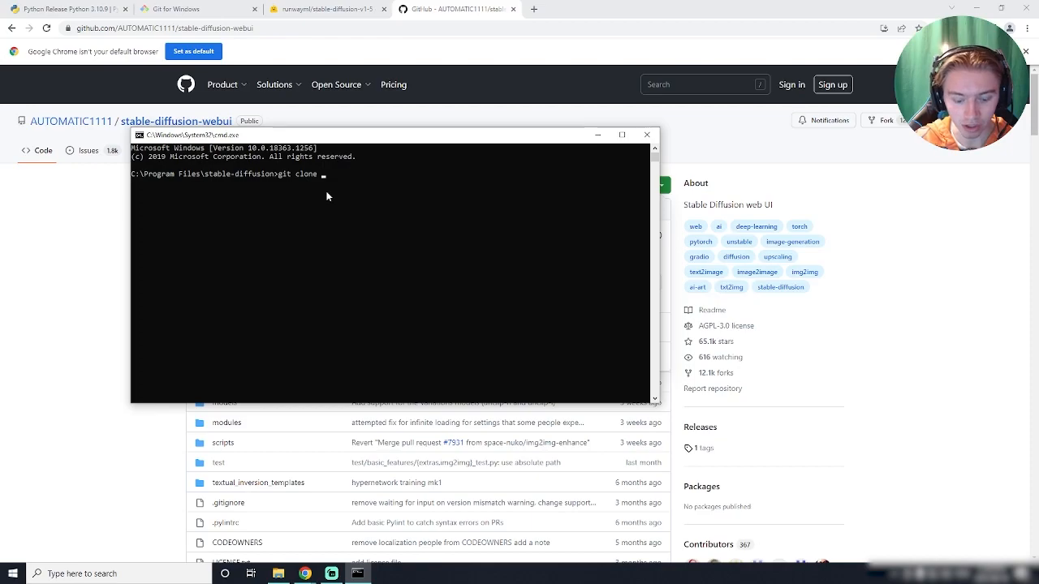
type("https://github.com/AUTOMATIC1111/stable-diffusion-webui.git")
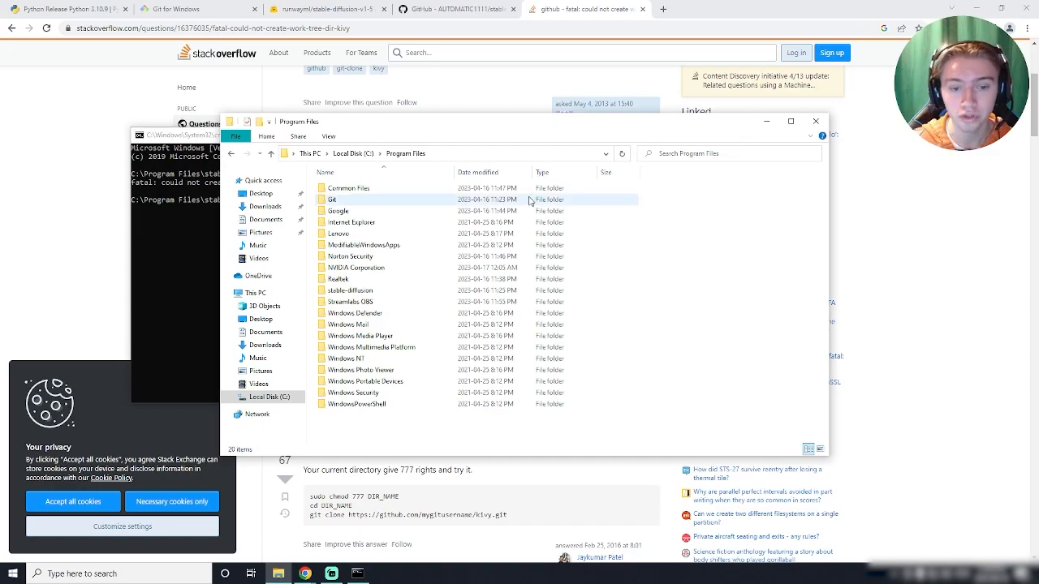
- Go up from Program Files to the Local Disk (C:) root in File Explorer
left_click(350, 289)
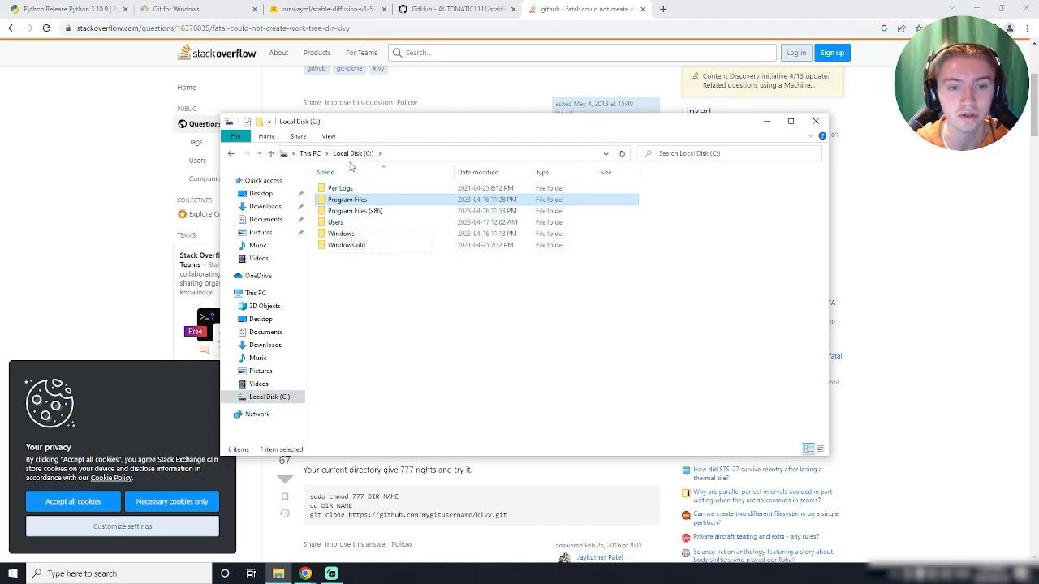
- Make a new folder named stable-diffusion inside the personal folder under C:\Users
double_click(335, 221)
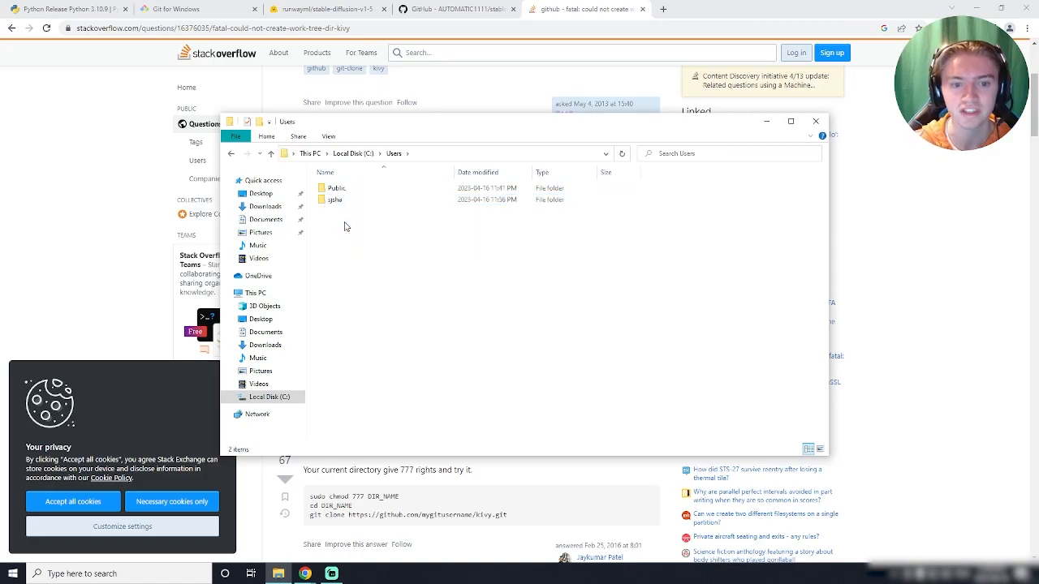
left_click(334, 199)
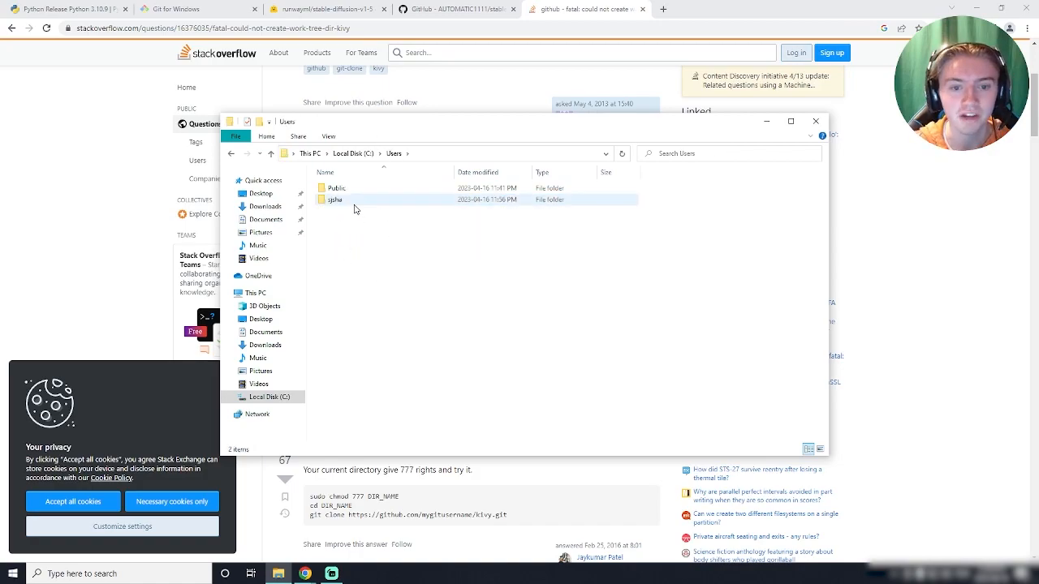
double_click(333, 198)
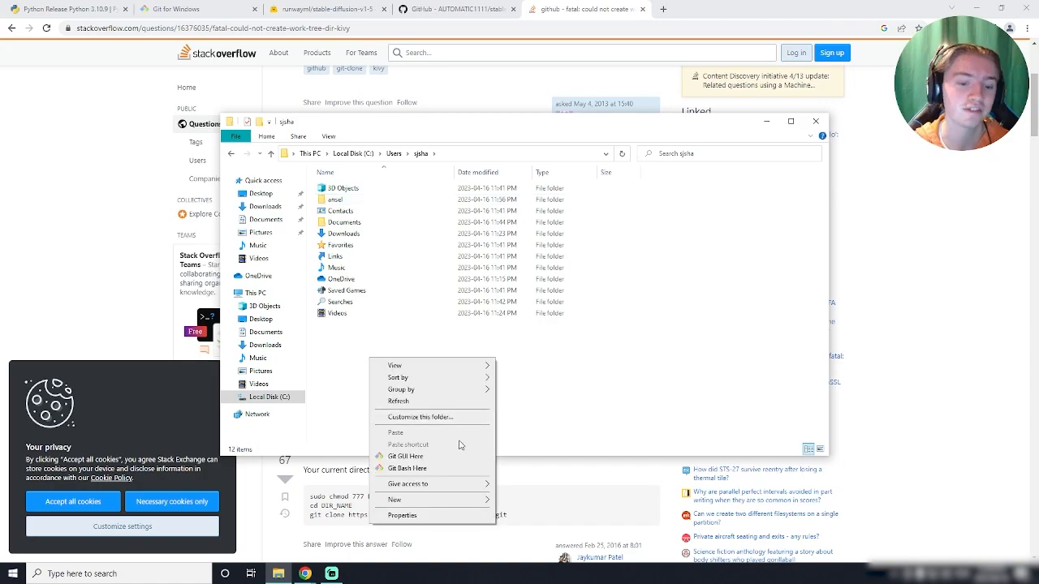
left_click(394, 499)
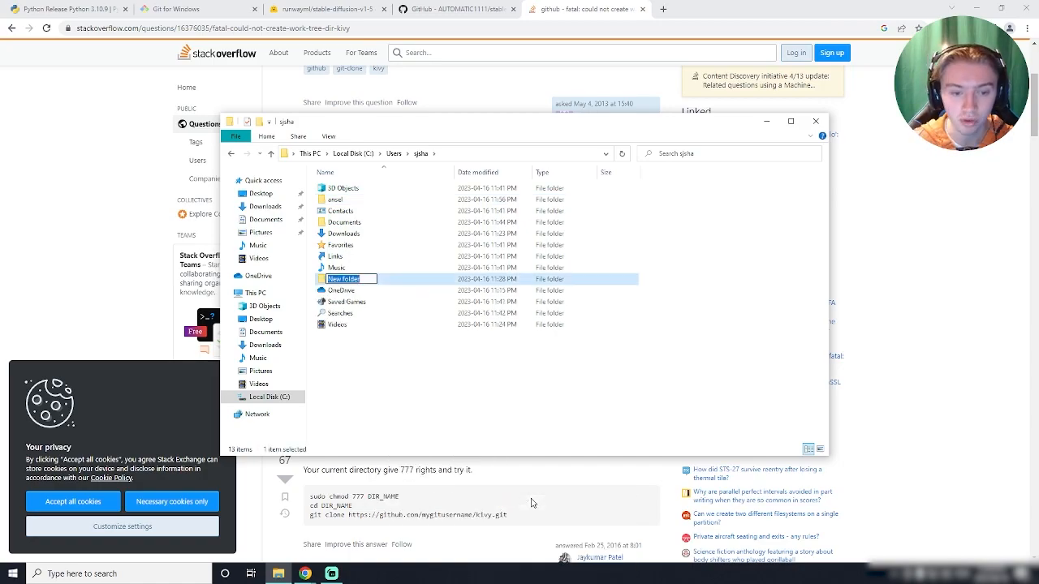
type("stable-diffusion>git clone https://github.com/AUTOMATIC1111/stable-diffusion-webui.git")
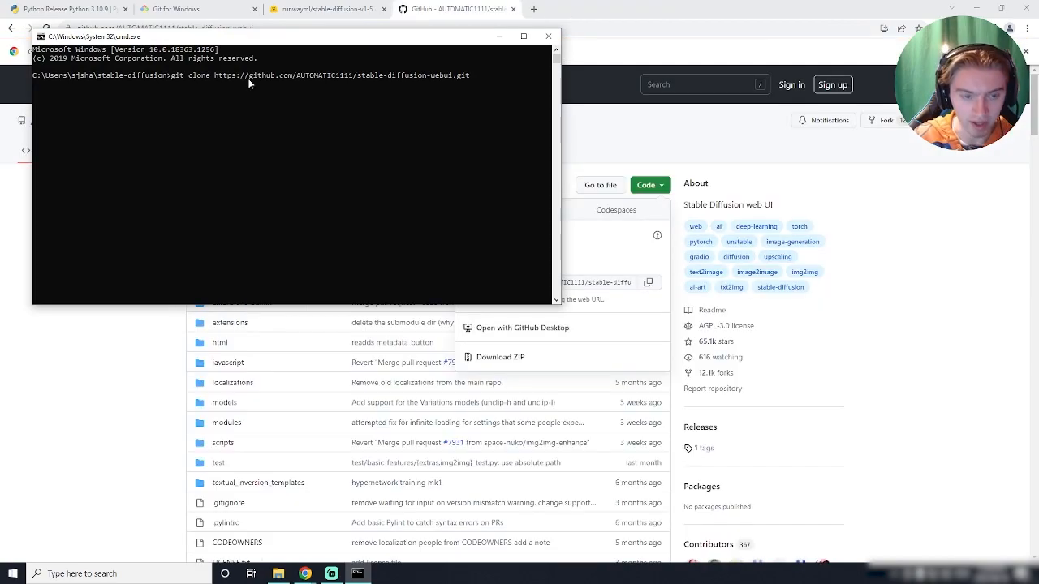
- Run the git clone, then open the stable-diffusion folder to confirm stable-diffusion-webui's files arrived
key("enter")
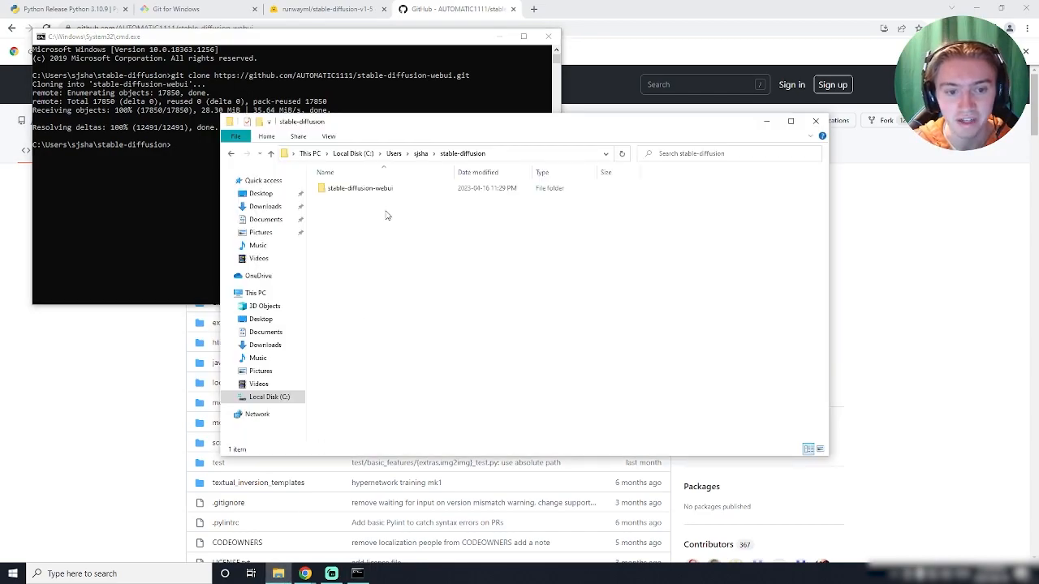
left_click(420, 154)
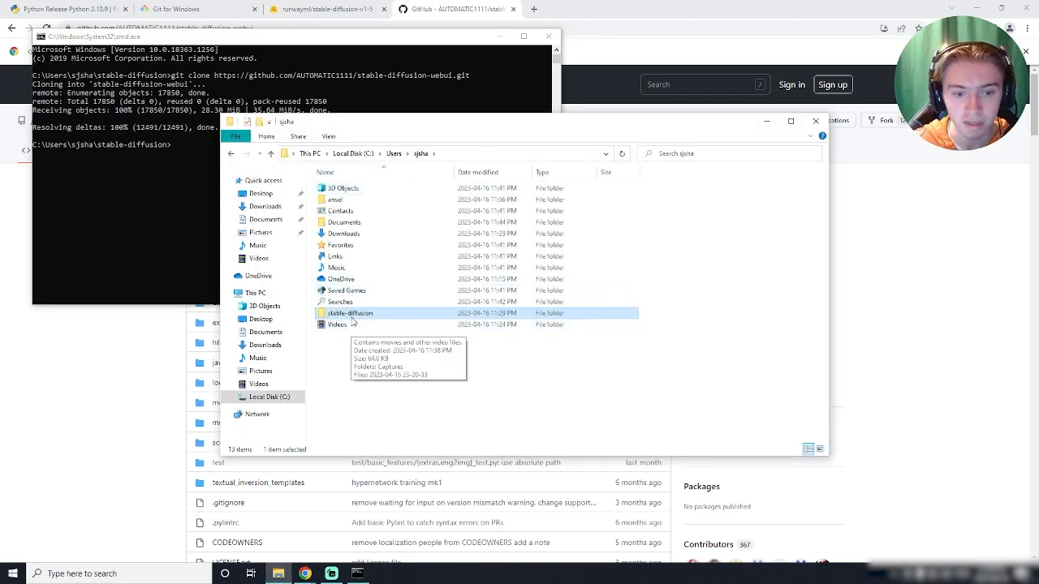
double_click(349, 312)
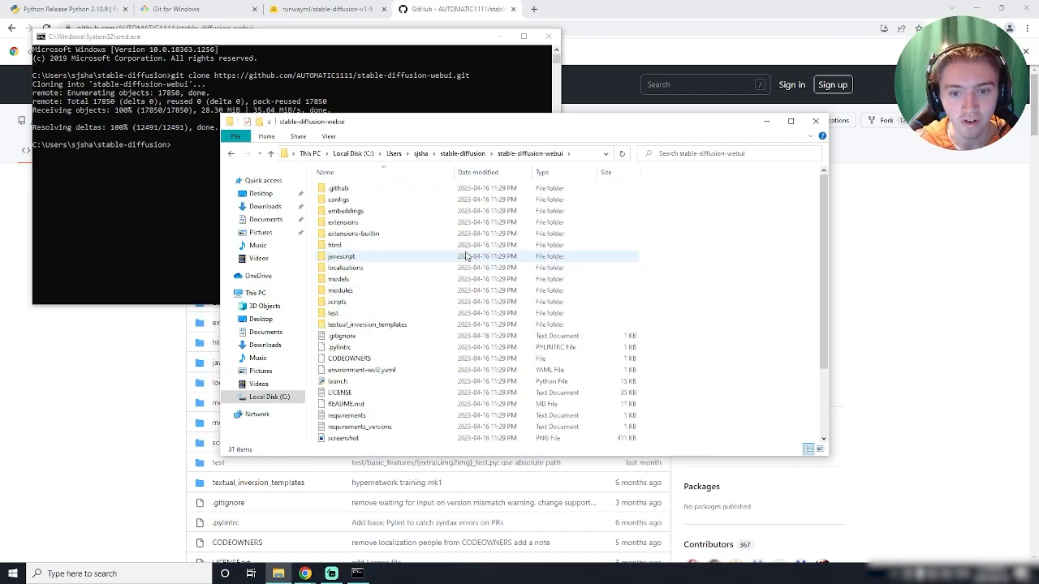
scroll("down", 3)
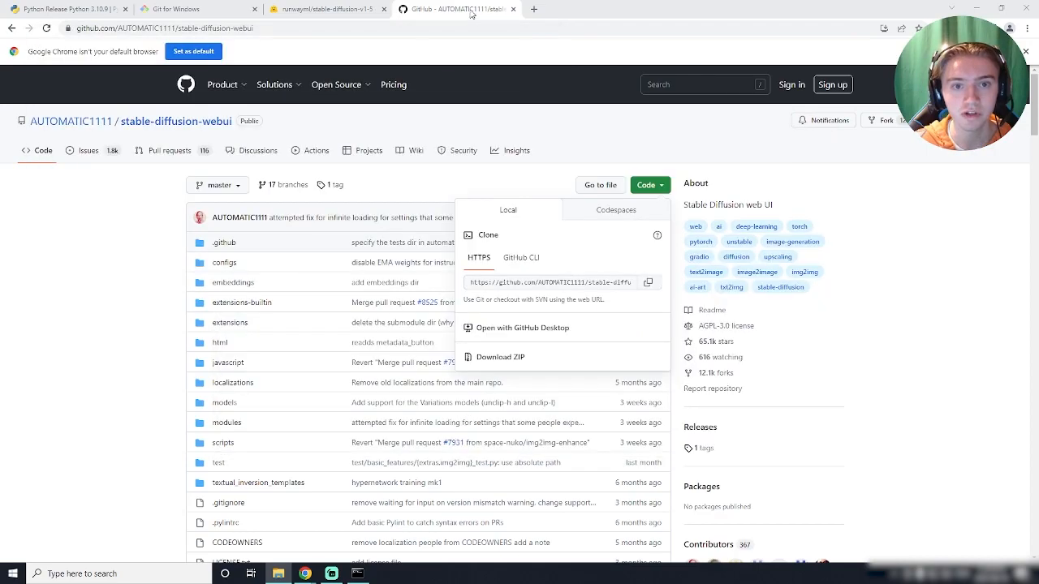
- Switch to the runwayml/stable-diffusion-v1-5 tab and scroll through its weight download links
left_click(324, 9)
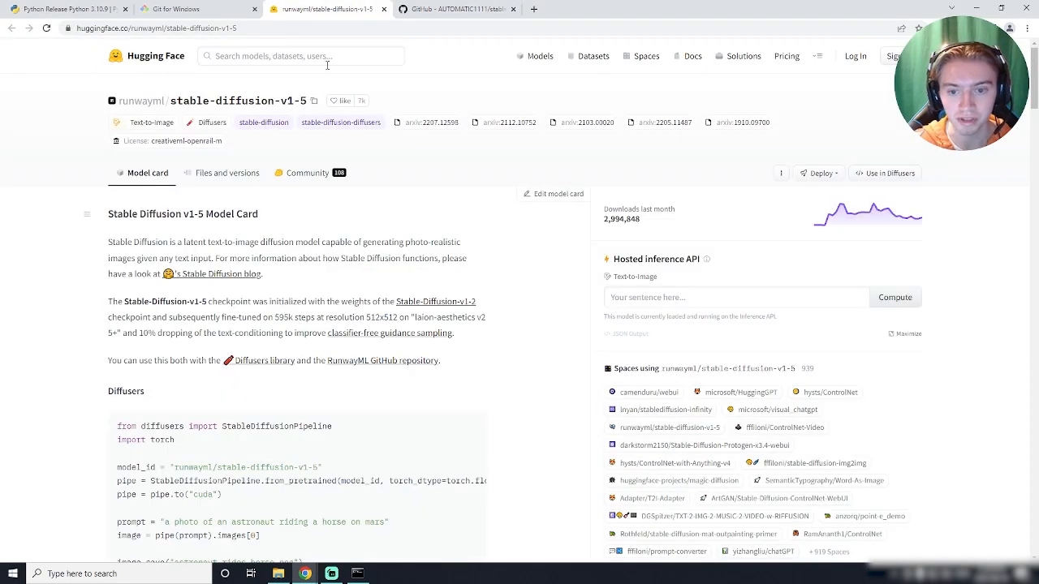
mouse_move(491, 213)
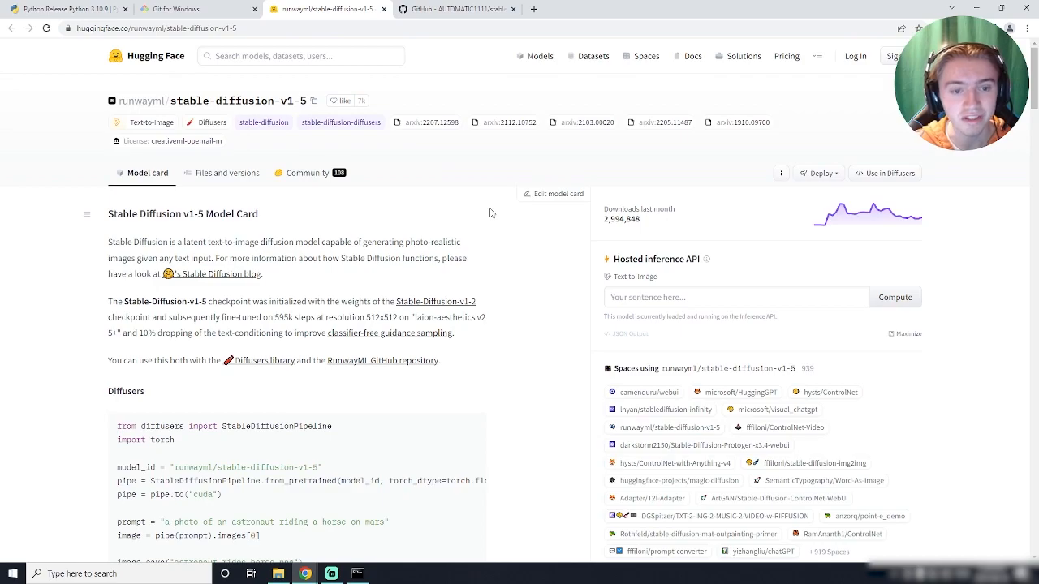
scroll("down", 3)
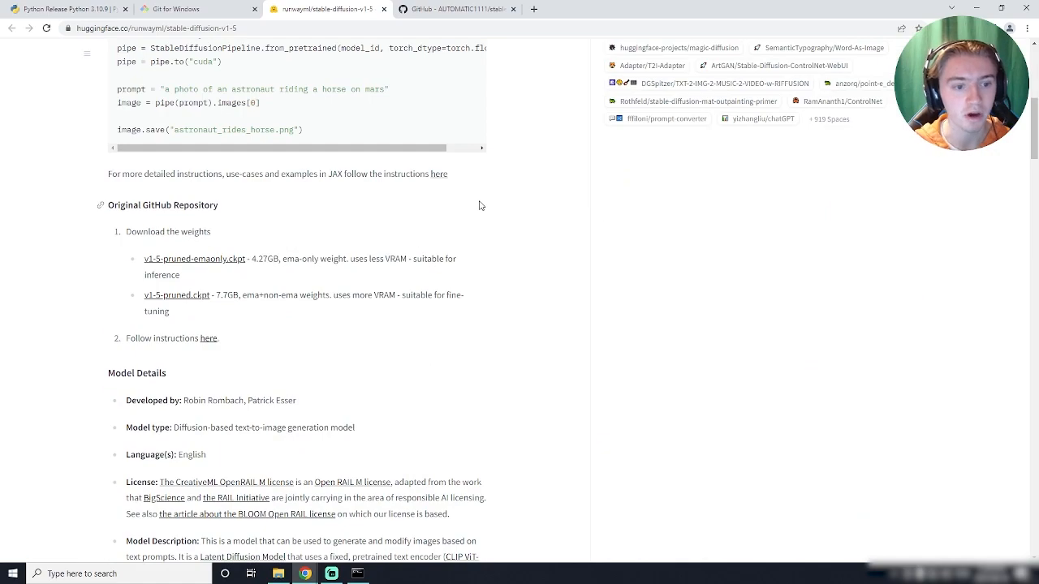
mouse_move(467, 210)
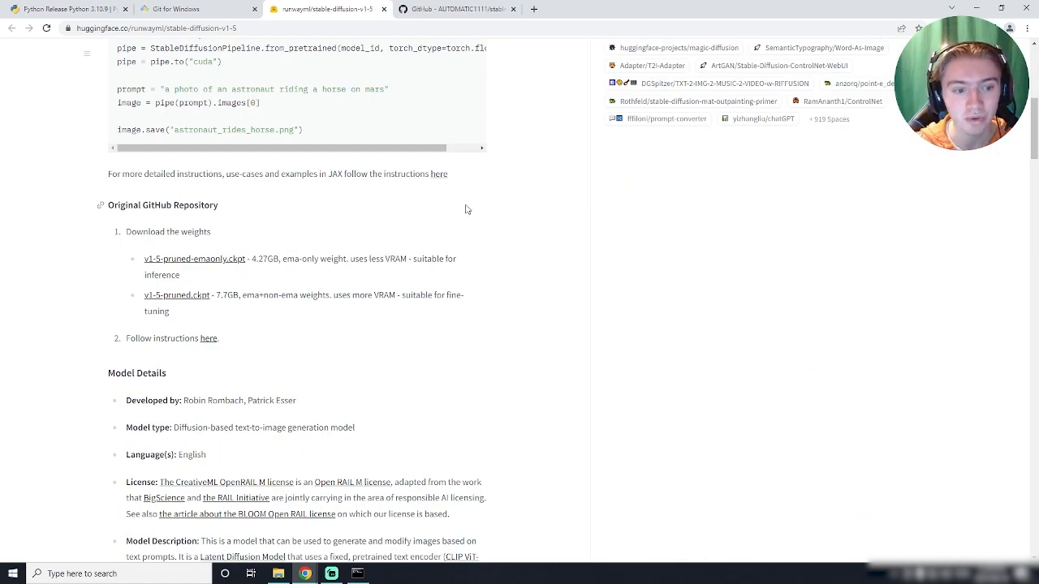
mouse_move(186, 267)
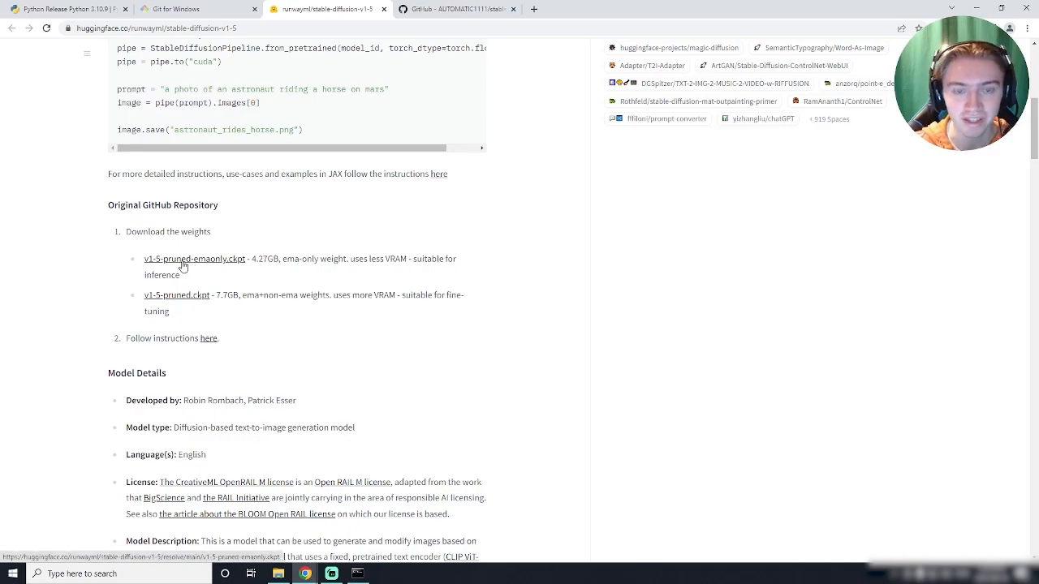
scroll("up", 3)
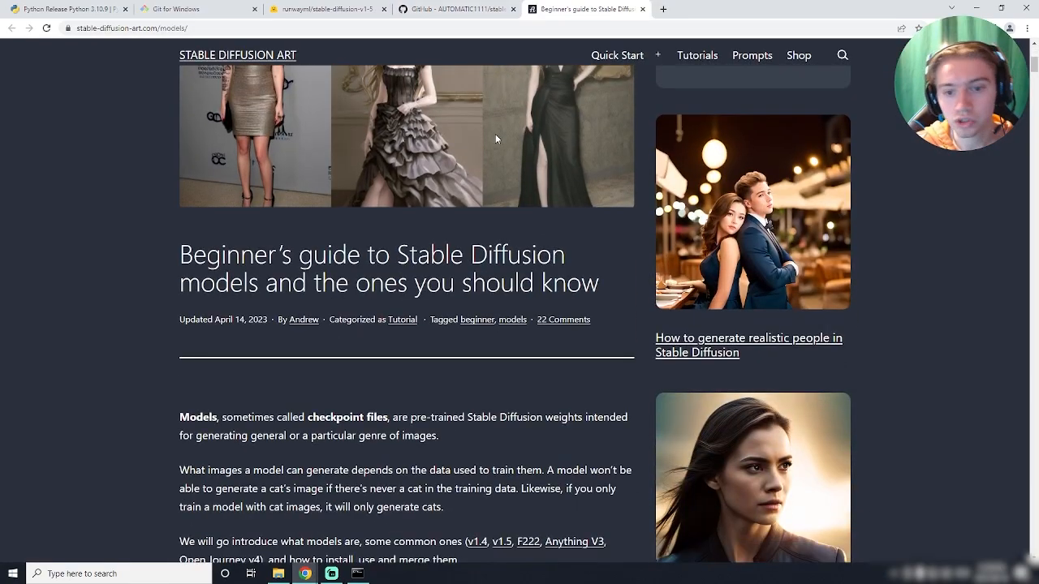
scroll("down", 3)
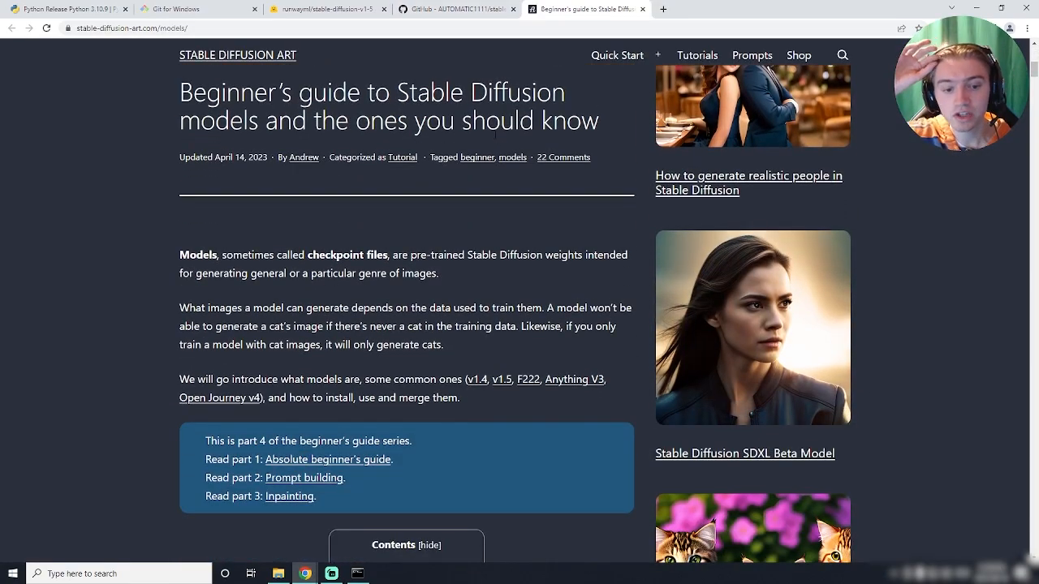
scroll("down", 3)
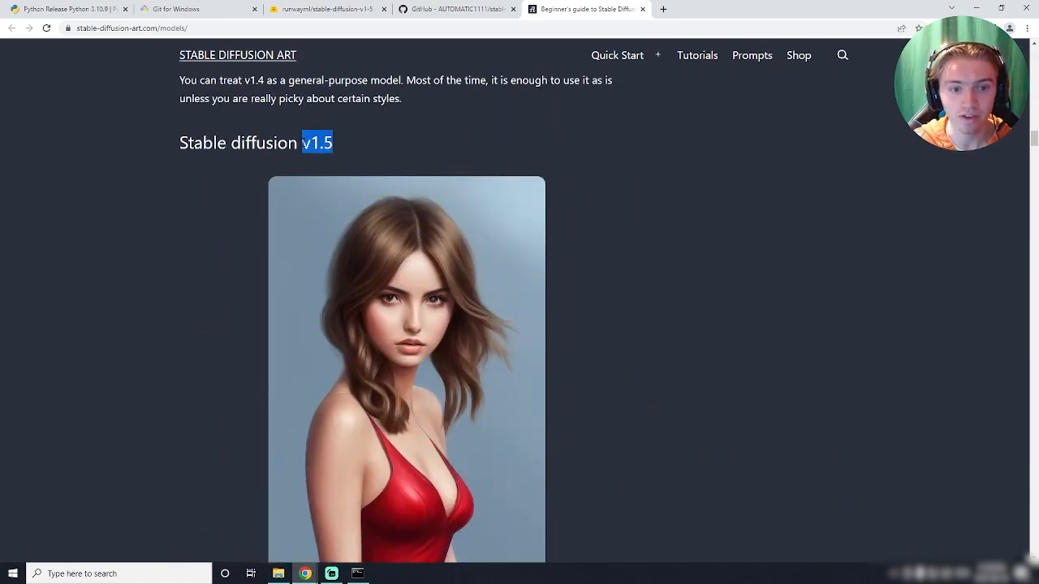
scroll("down", 3)
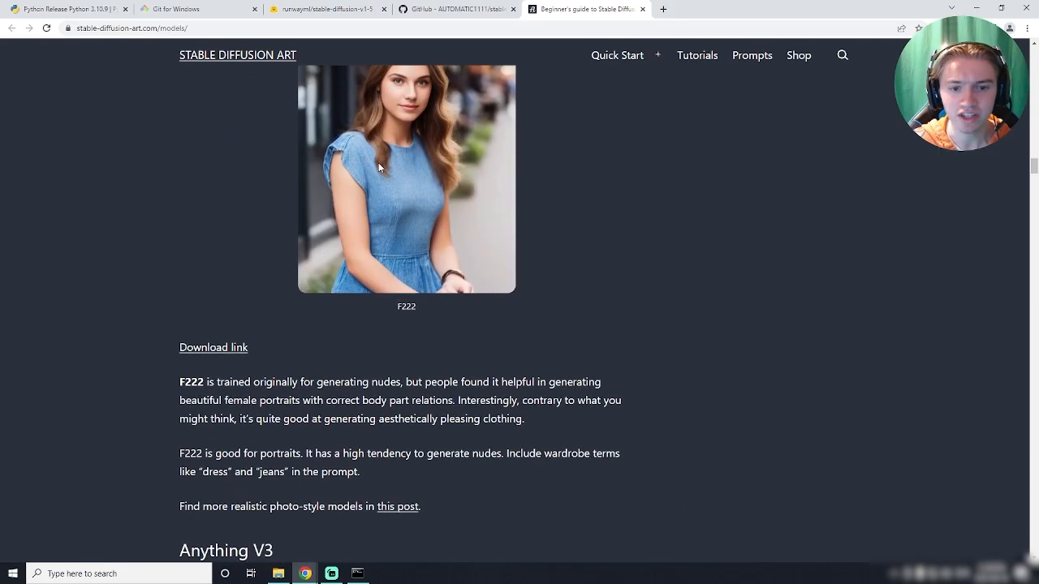
scroll("down", 3)
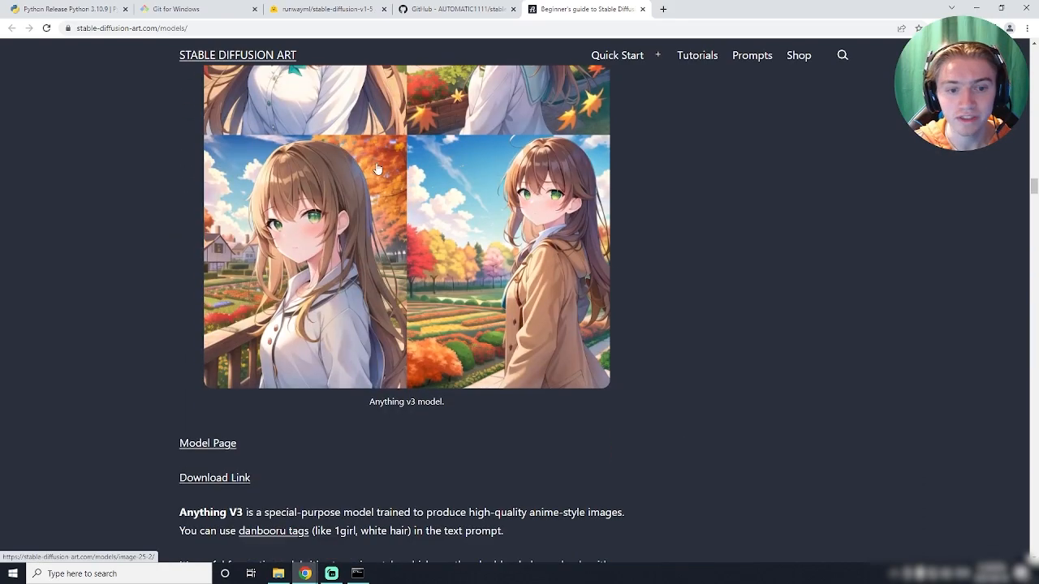
mouse_move(366, 168)
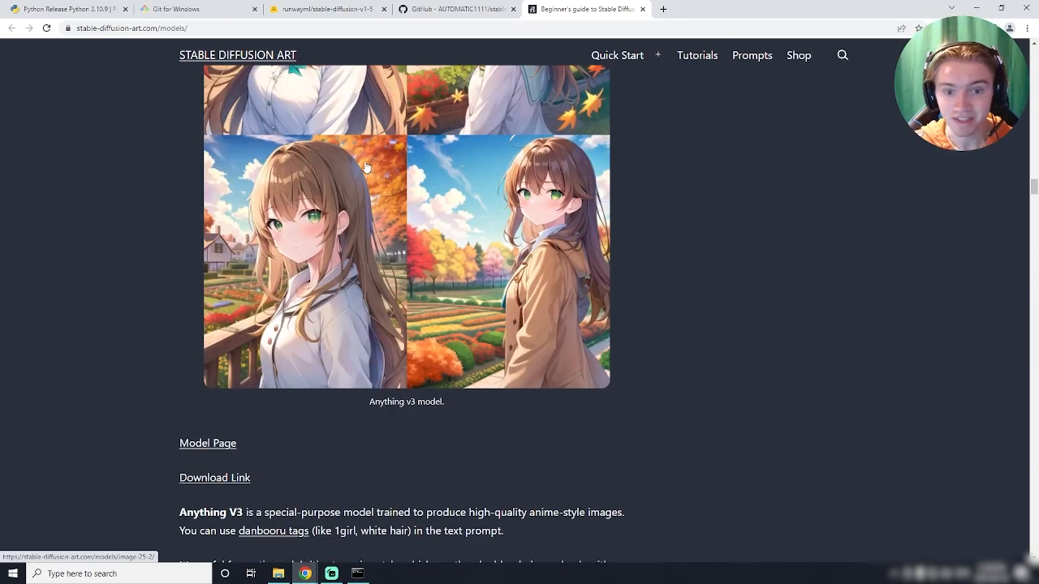
scroll("up", 3)
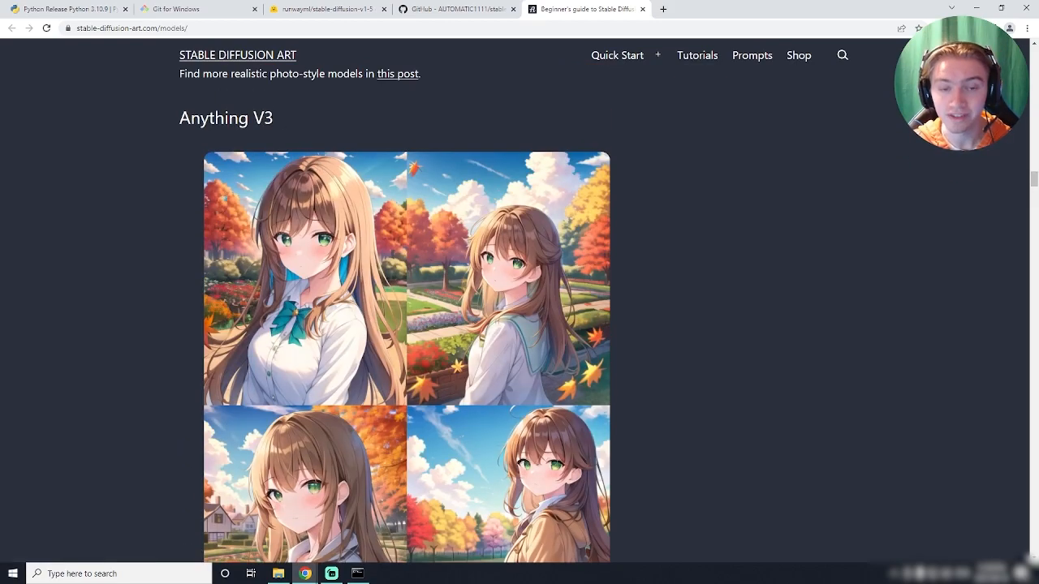
- Return to the runwayml/stable-diffusion-v1-5 tab and scroll to the Original GitHub Repository weight links
left_click(332, 12)
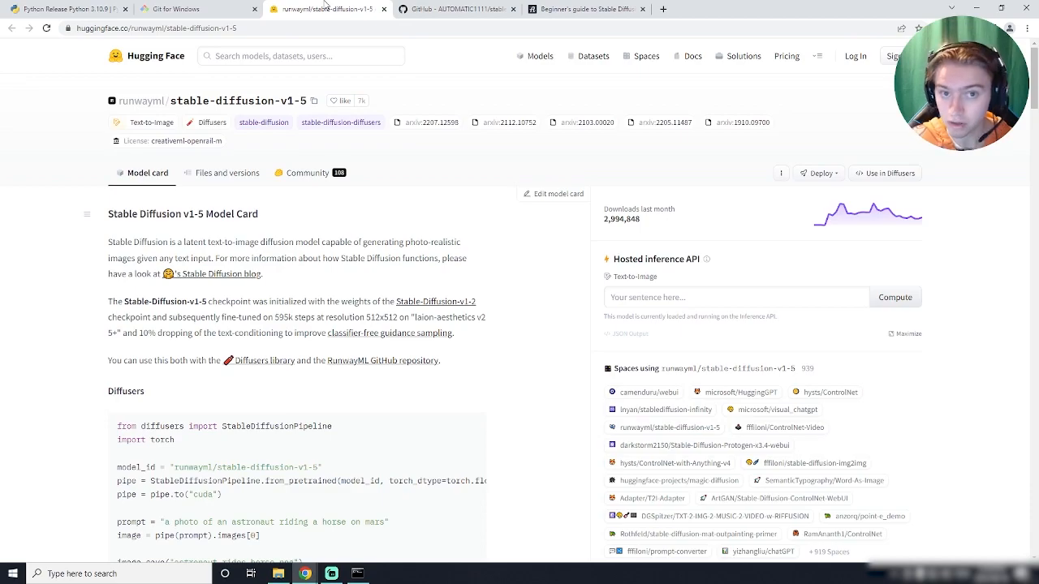
scroll("down", 3)
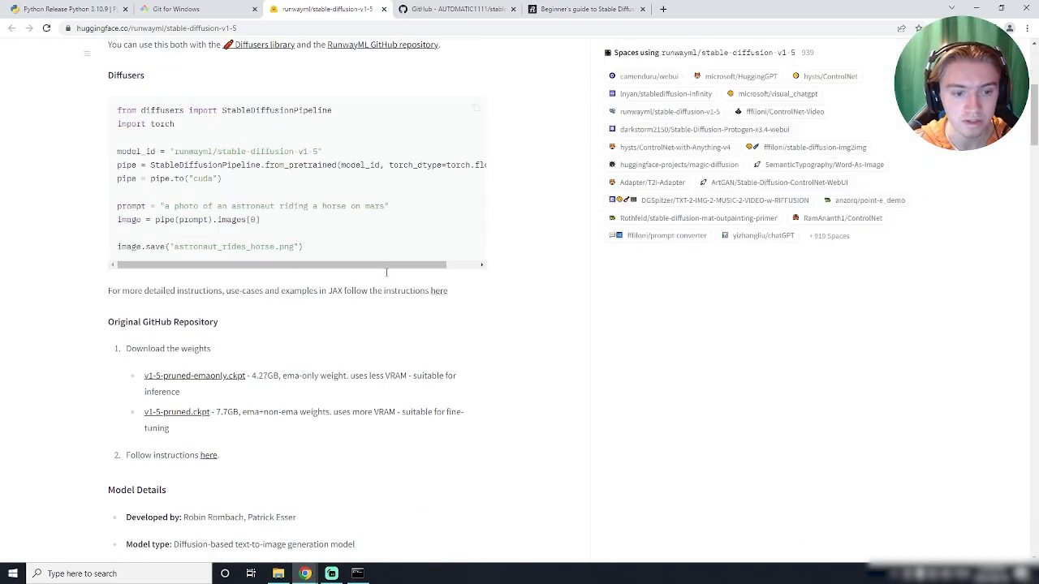
scroll("down", 3)
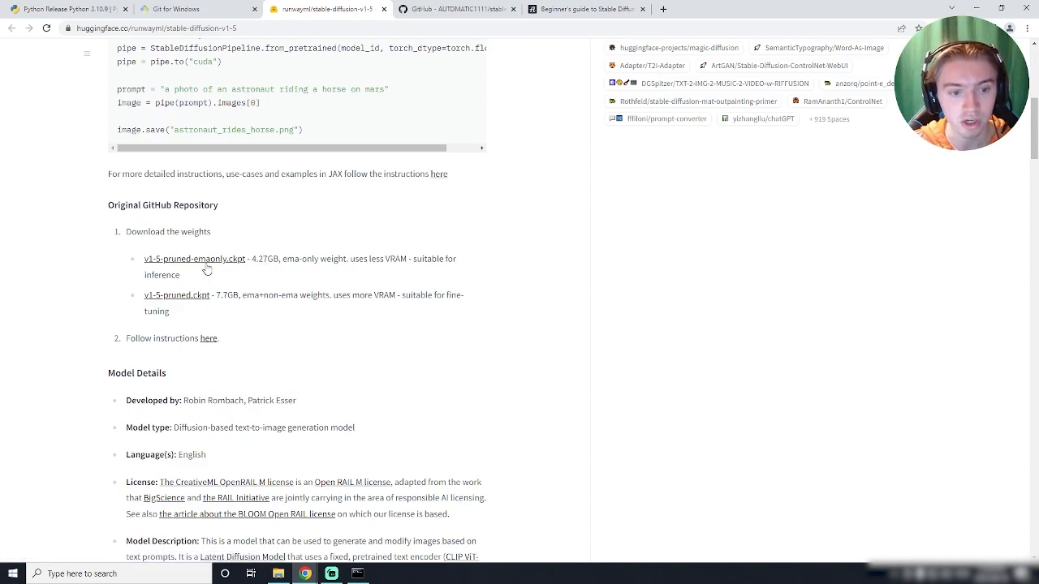
mouse_move(203, 268)
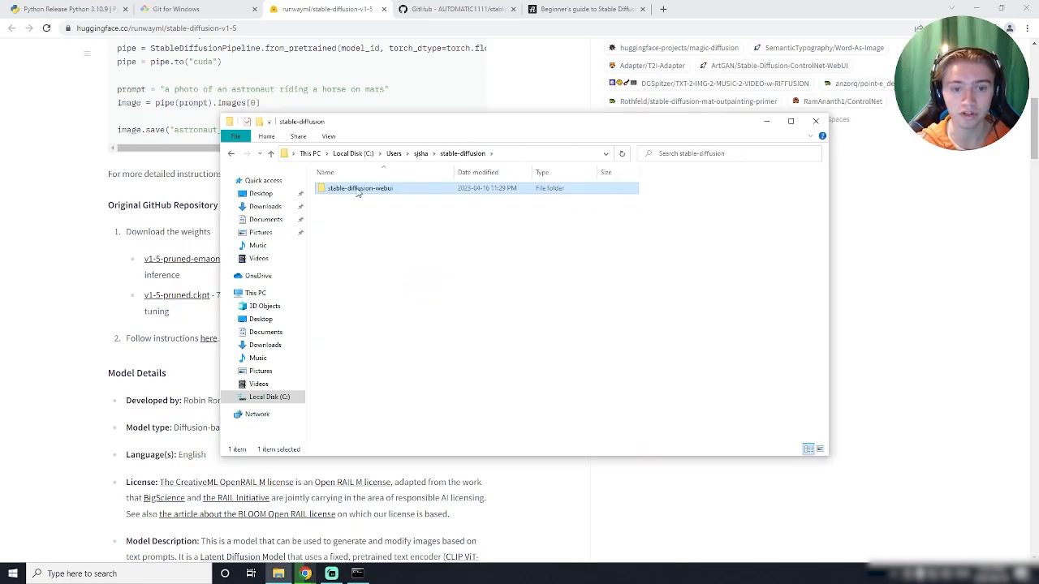
- Move v1-5-pruned-emaonly.ckpt from Downloads into models\Stable-diffusion and start renaming it
double_click(355, 188)
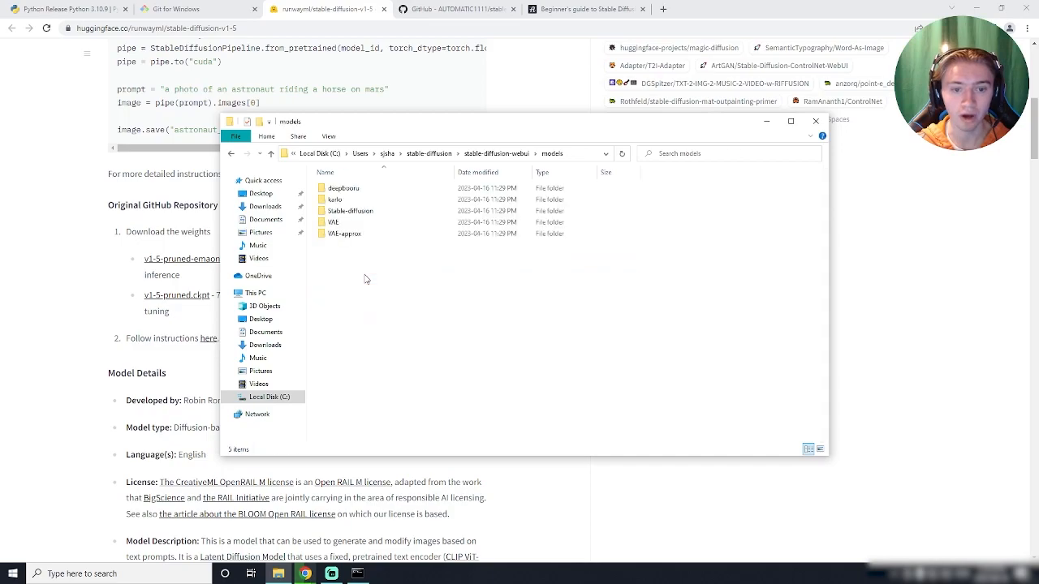
double_click(349, 211)
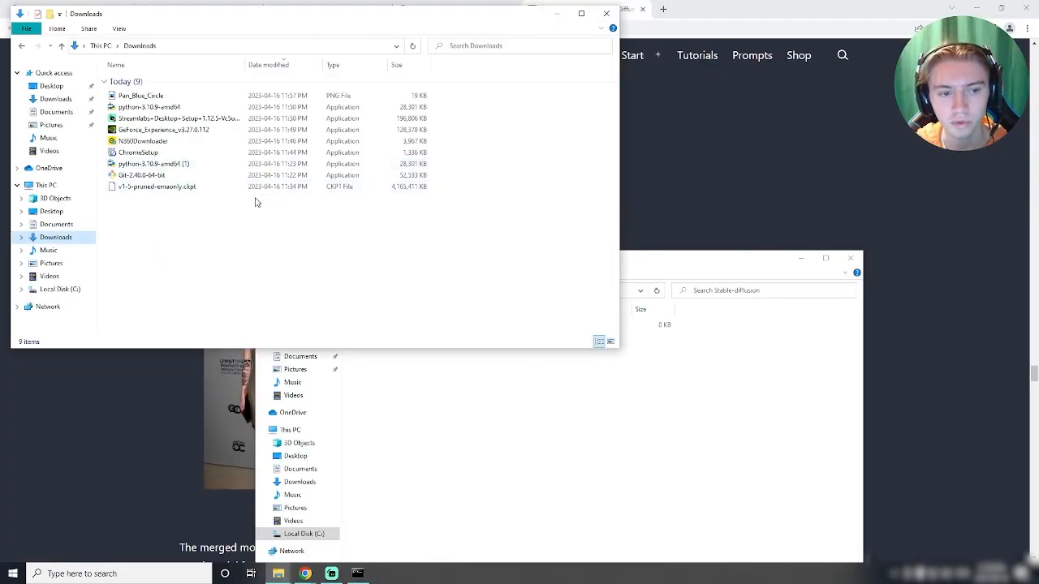
left_click(157, 186)
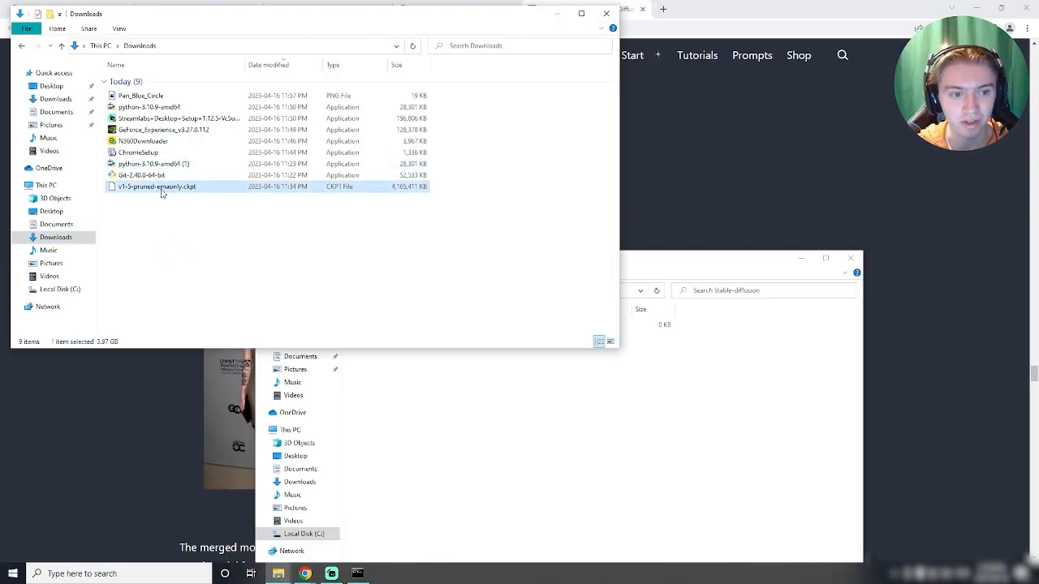
left_click_drag(157, 186, 665, 406)
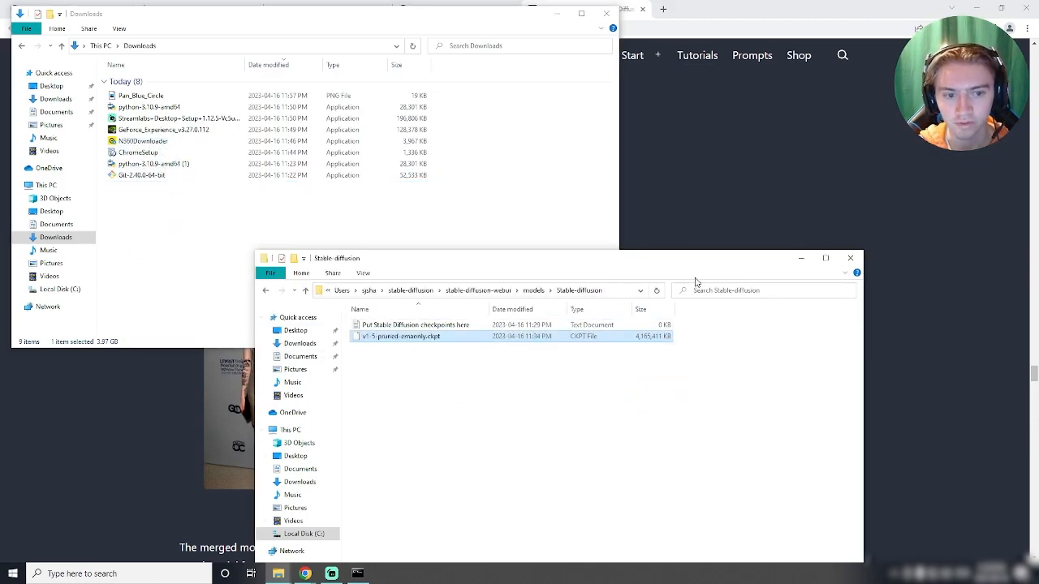
mouse_move(399, 342)
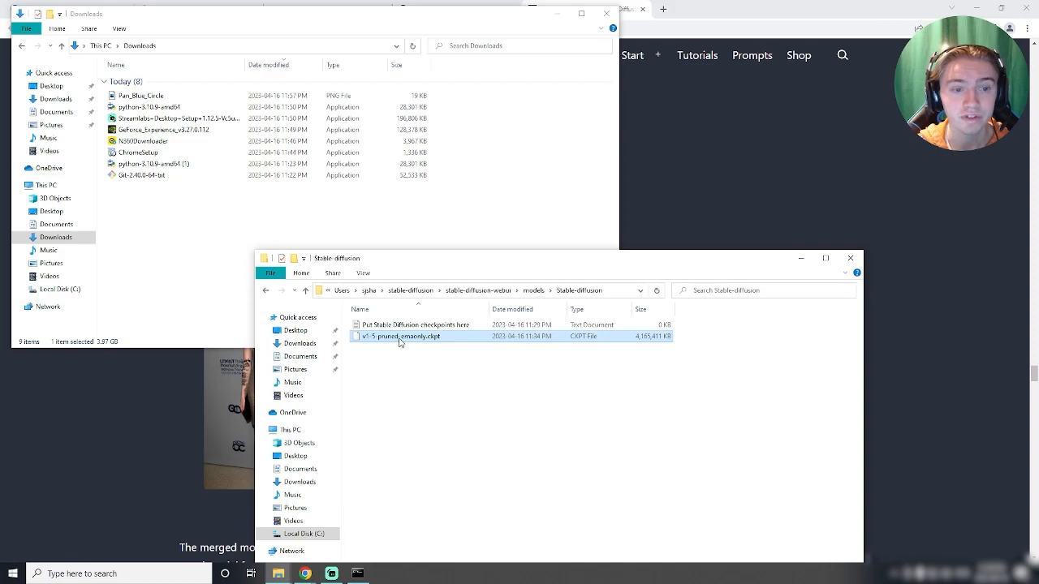
right_click(402, 335)
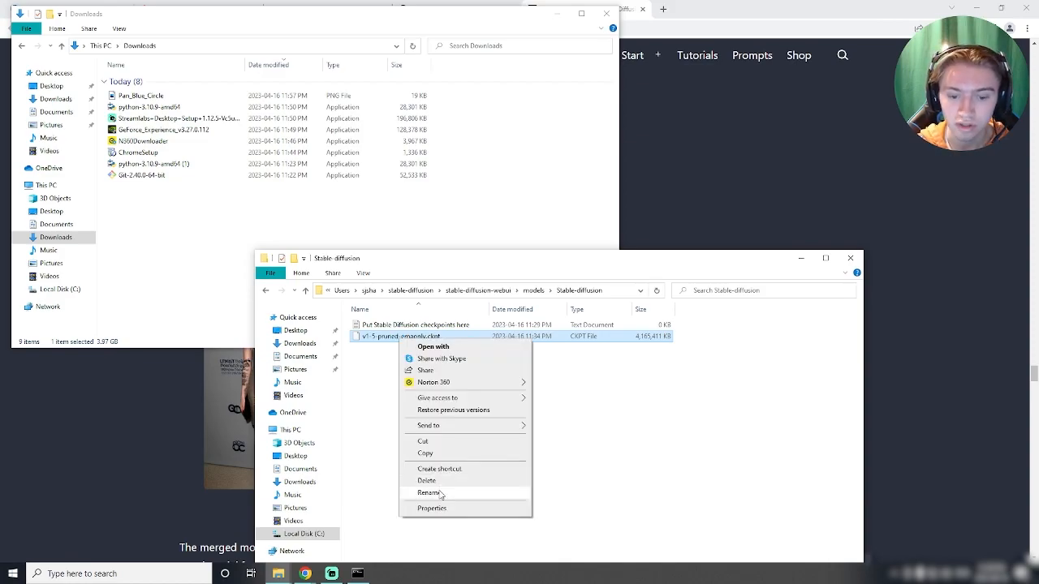
left_click(430, 493)
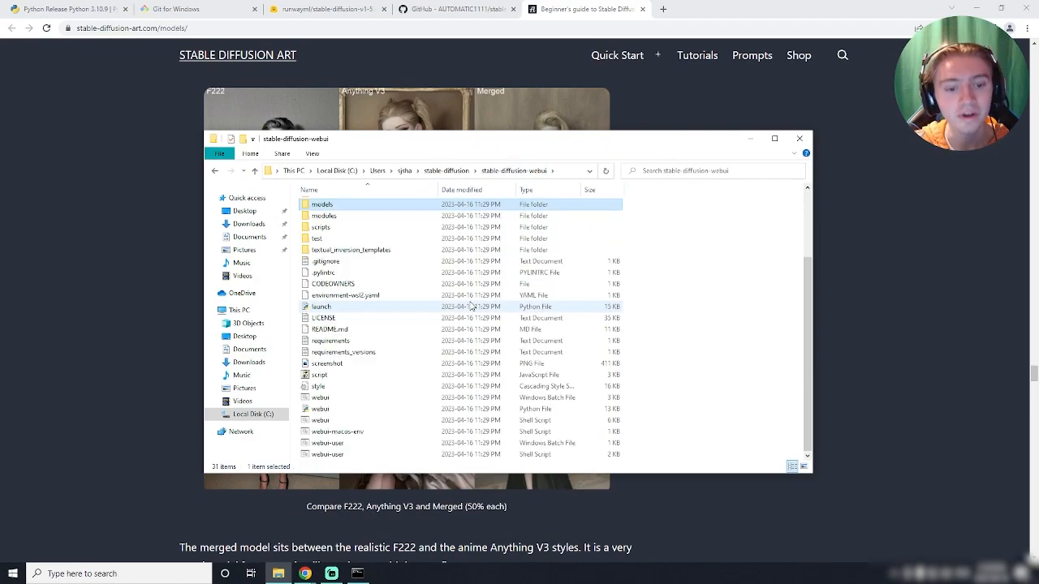
mouse_move(342, 443)
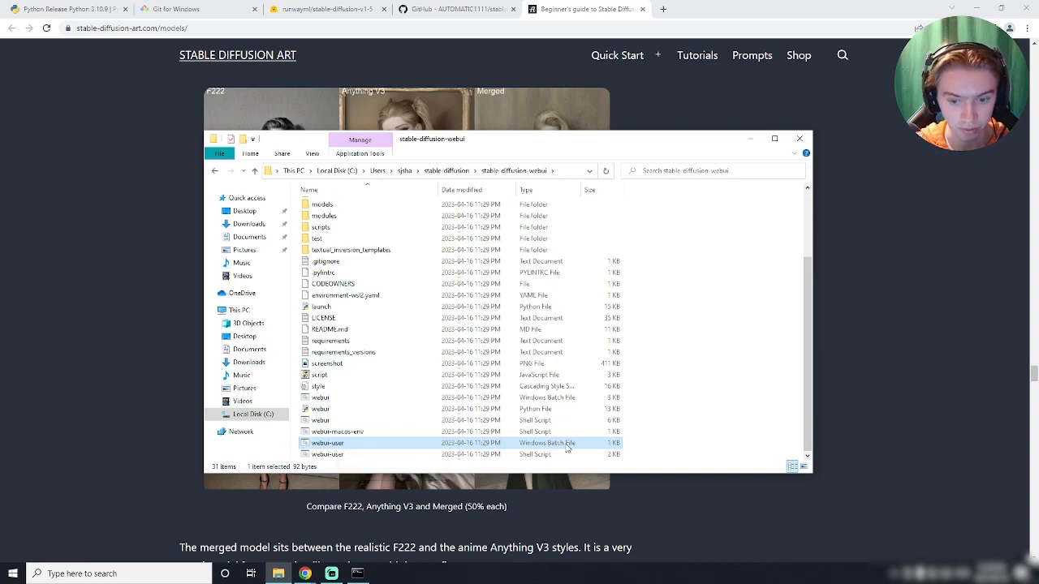
- Open webui-user.bat from stable-diffusion-webui in Notepad for editing
right_click(325, 442)
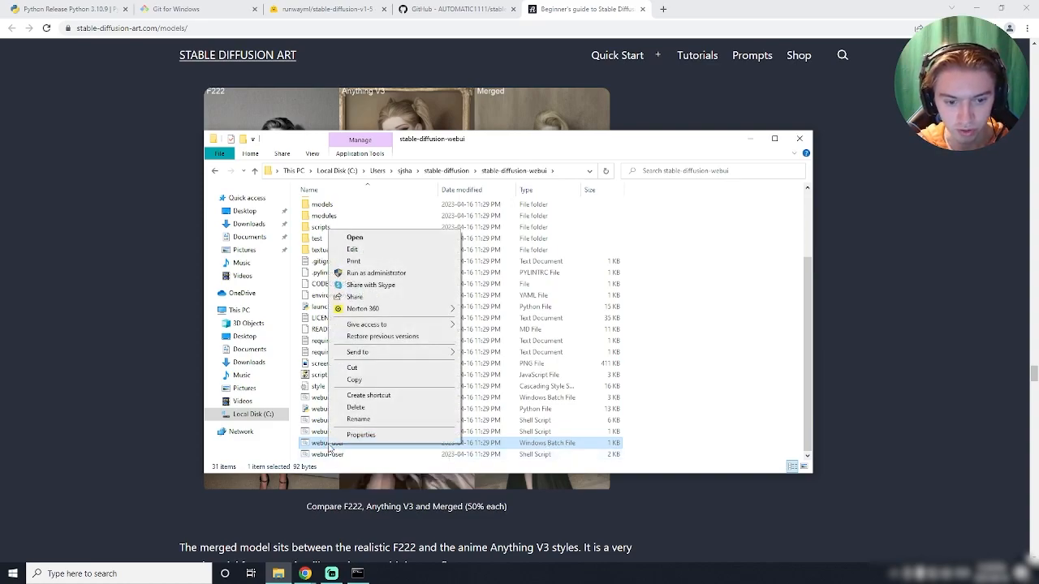
left_click(353, 249)
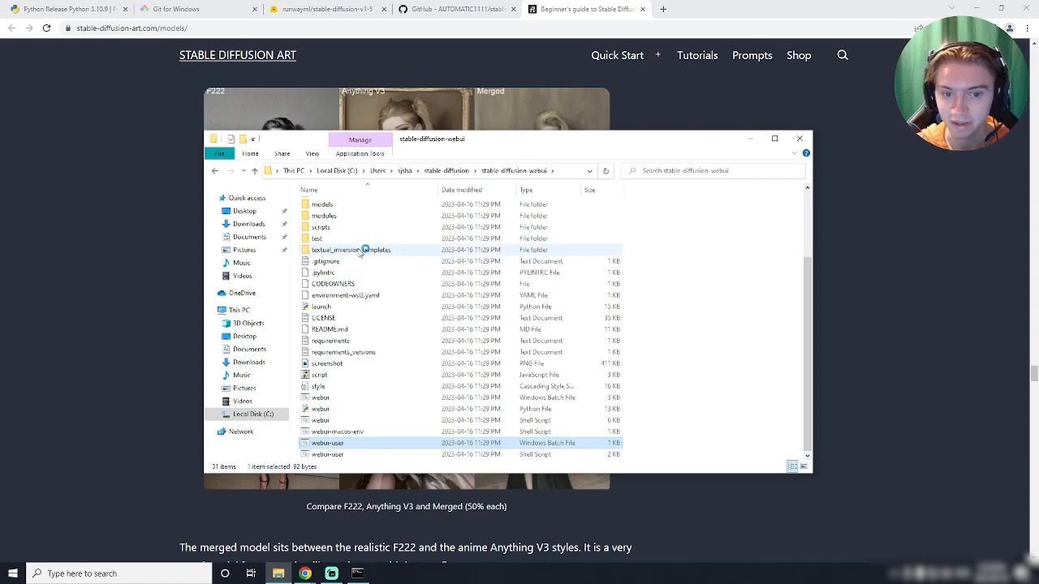
double_click(327, 442)
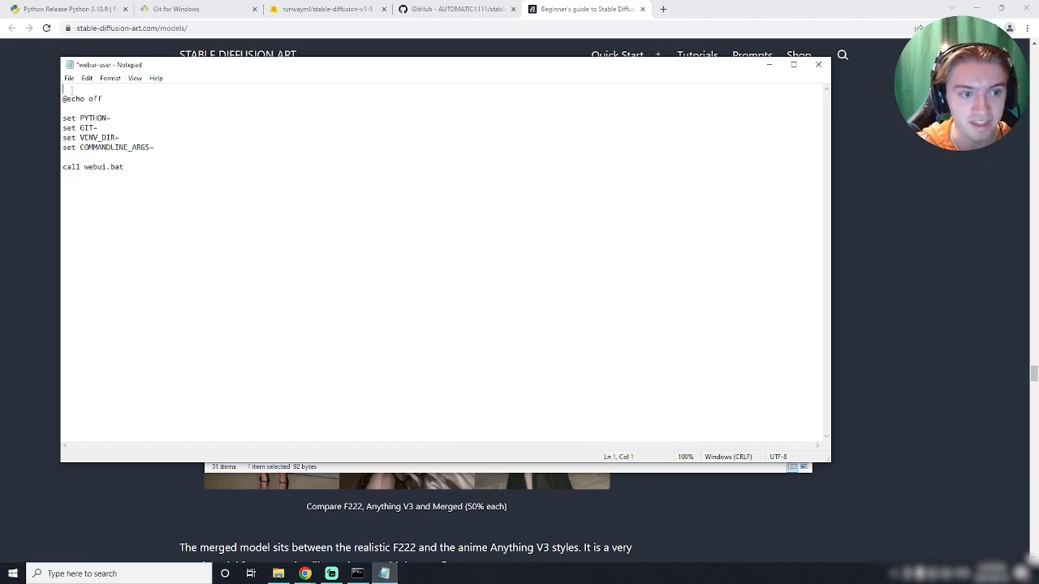
- Add 'git pull' as the first line of webui-user.bat, save, and exit Notepad
type("git")
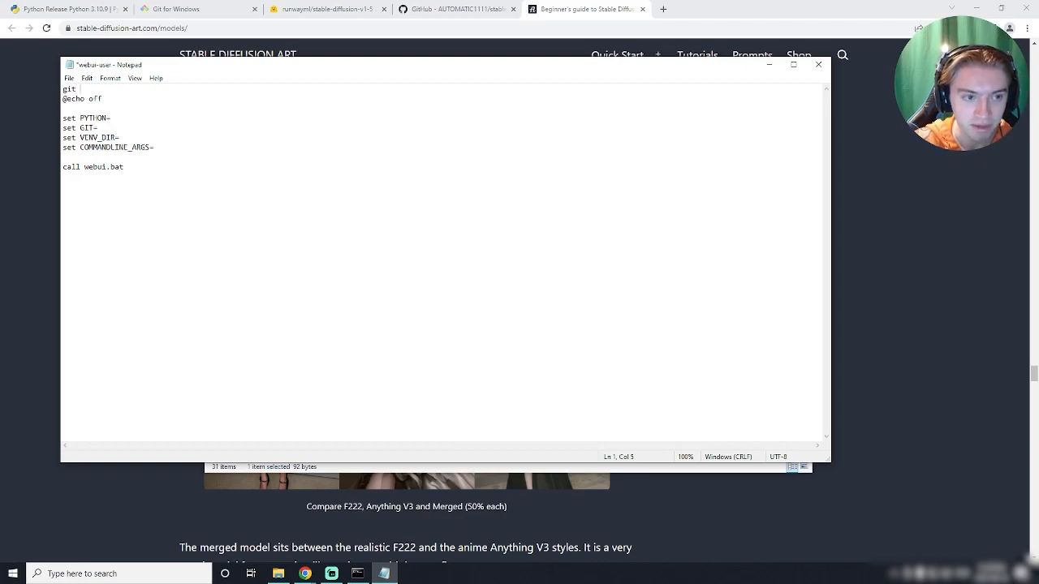
type("pull")
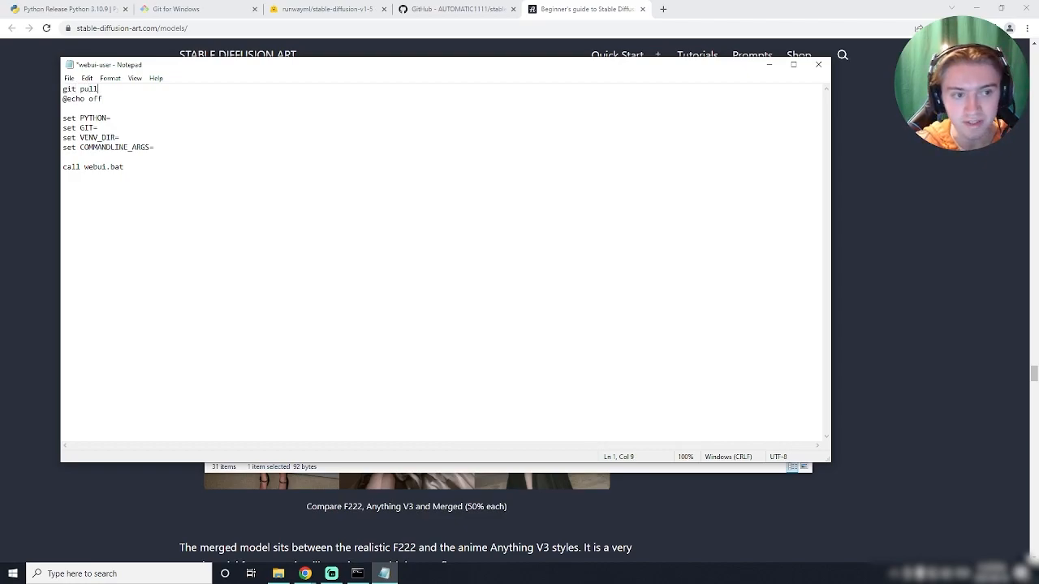
left_click(69, 78)
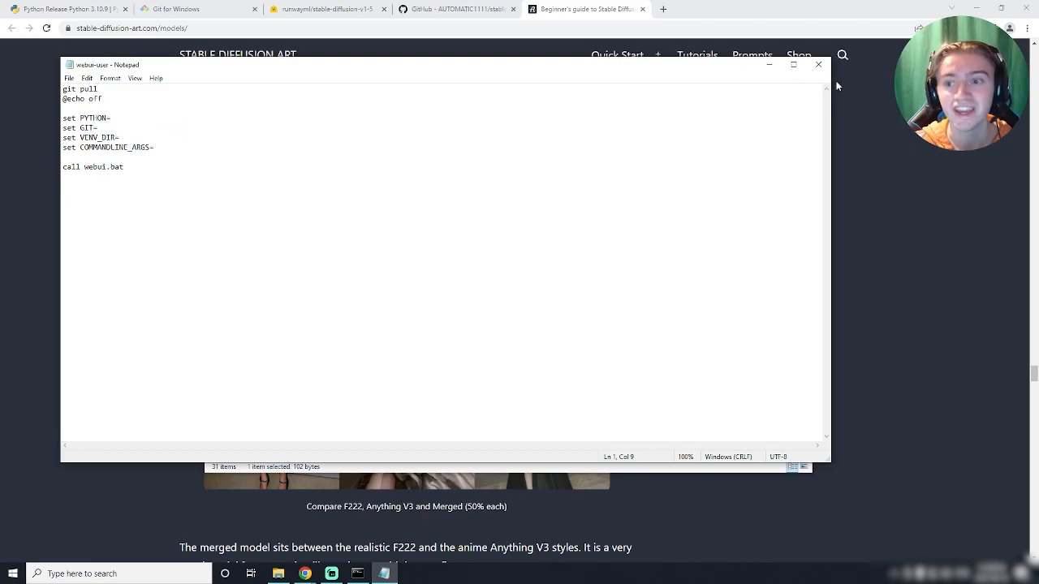
left_click(69, 78)
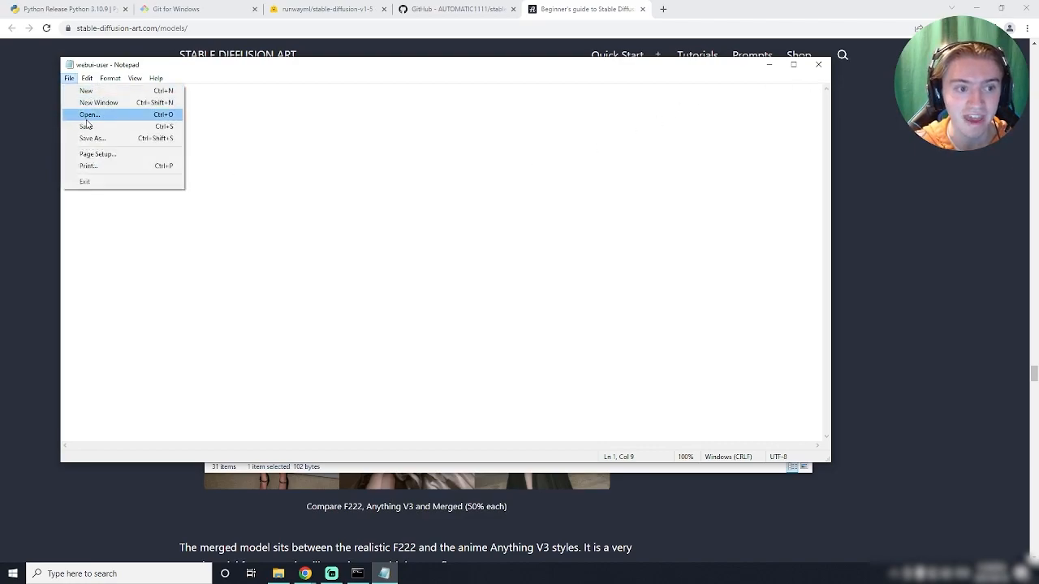
left_click(84, 114)
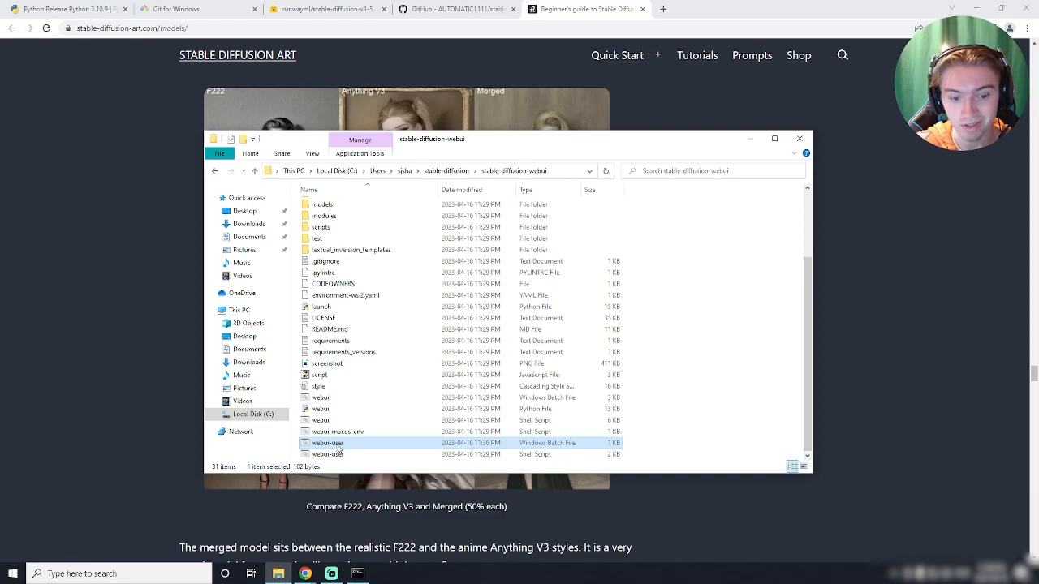
- Run webui-user.bat to pull updates and load the model, then view SadTalker's clone address
double_click(325, 443)
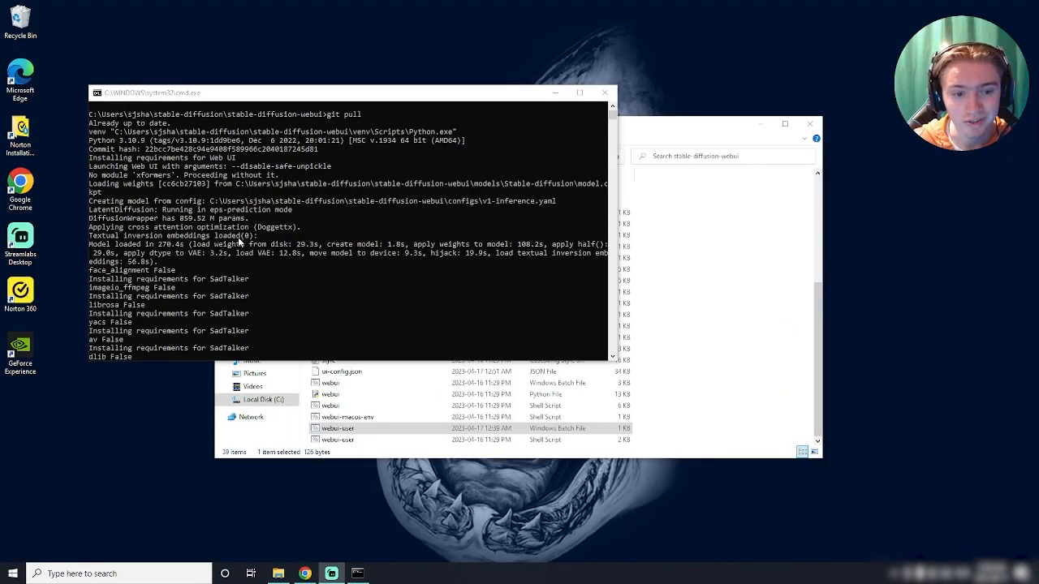
left_click(333, 428)
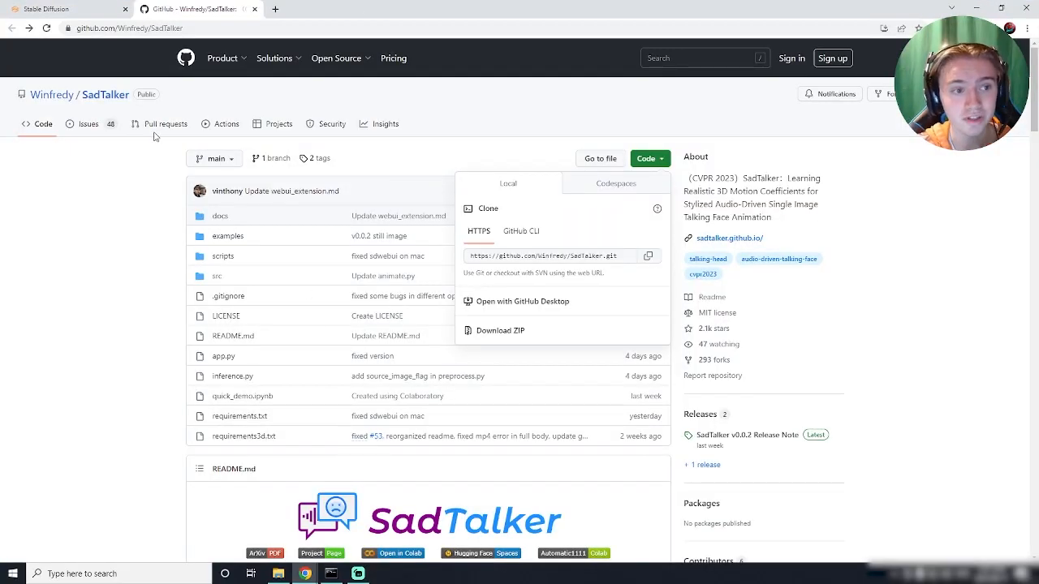
- Copy SadTalker's .git URL from GitHub into the Extensions 'Install from URL' field
left_click(49, 9)
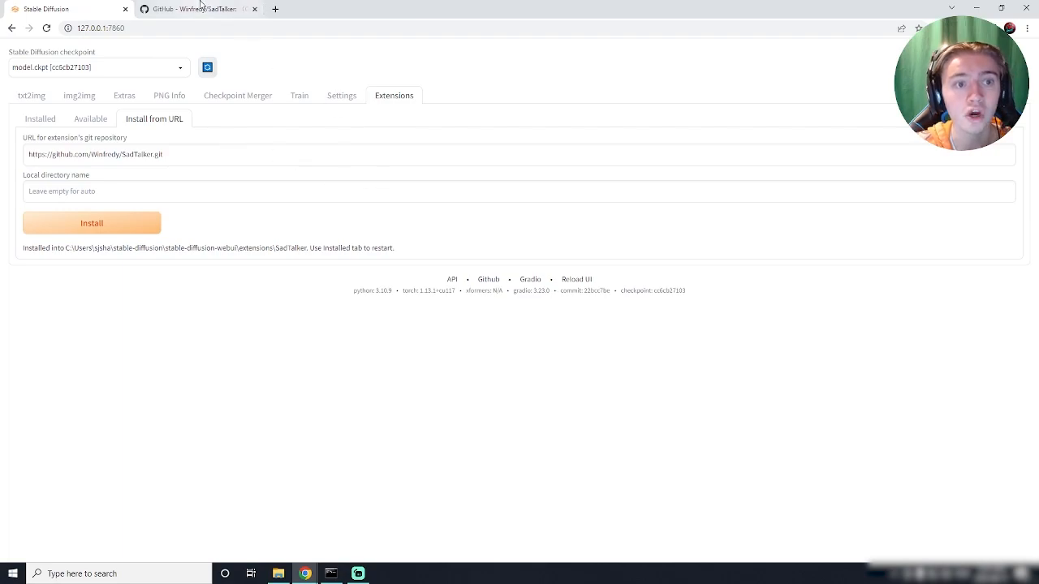
left_click(198, 9)
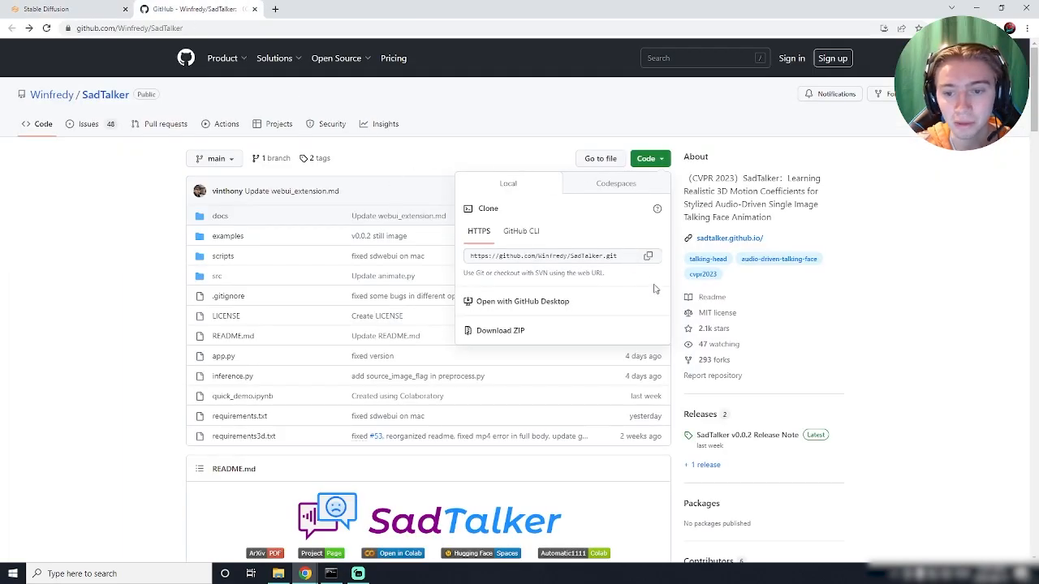
left_click(647, 256)
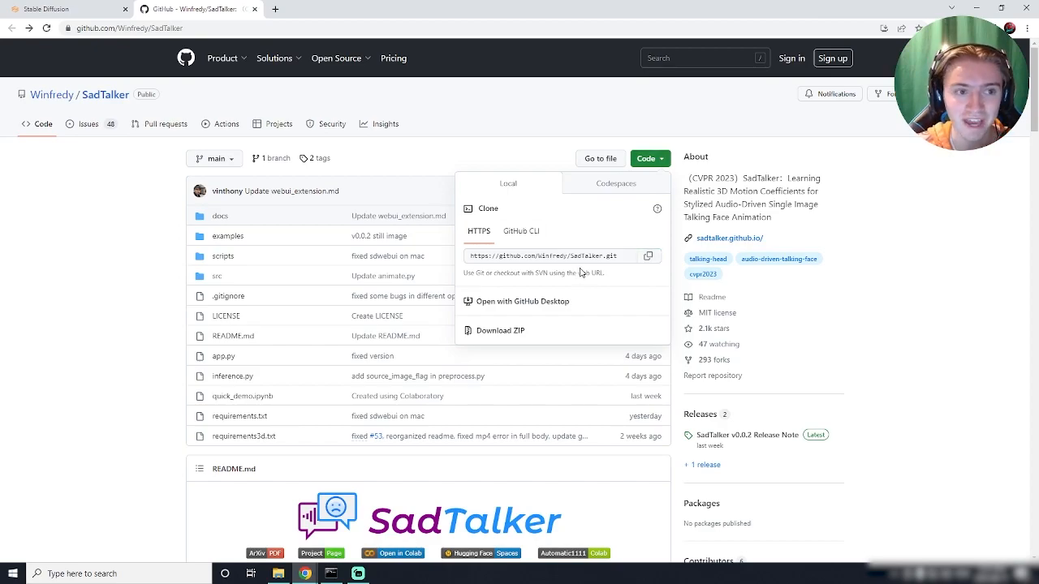
left_click(51, 9)
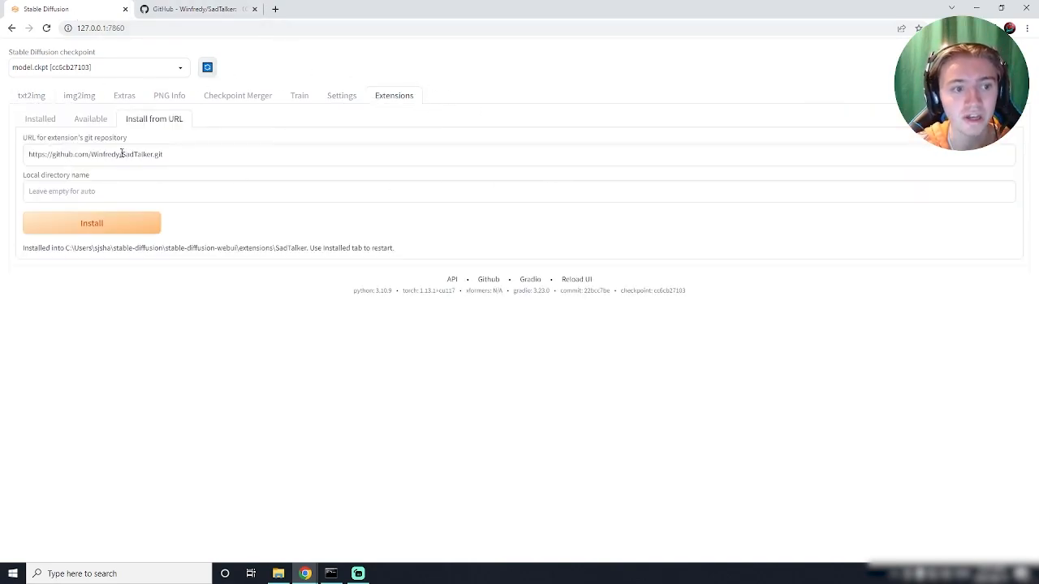
right_click(121, 154)
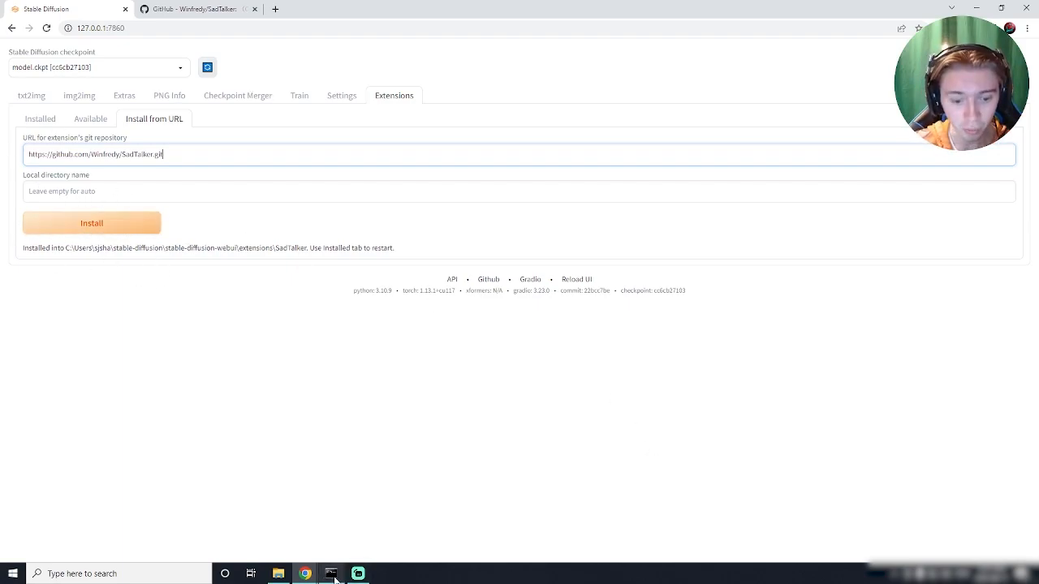
left_click(331, 573)
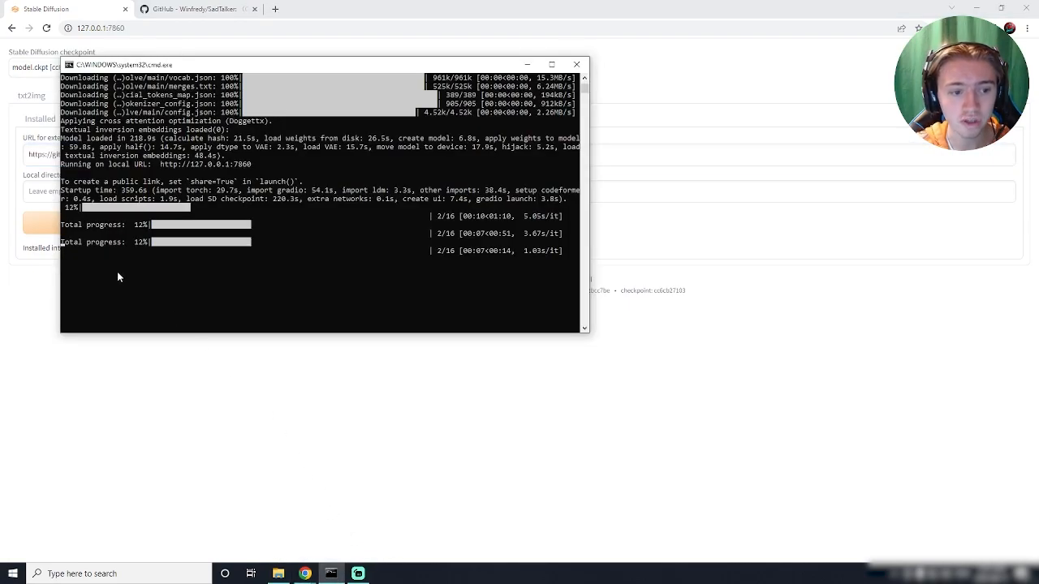
mouse_move(307, 220)
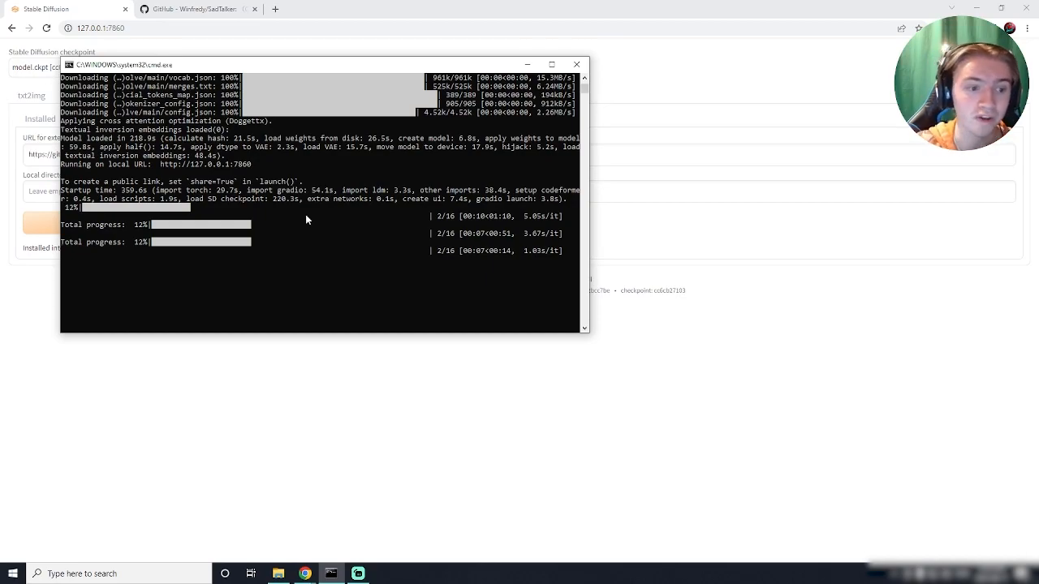
mouse_move(234, 262)
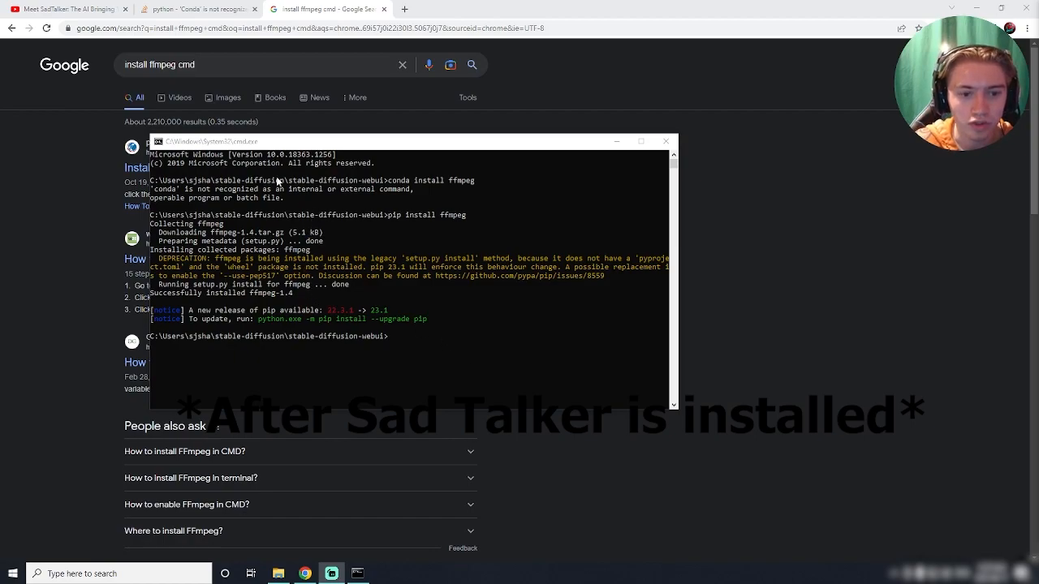
- Bring File Explorer forward and enter the stable-diffusion-webui folder
left_click(281, 573)
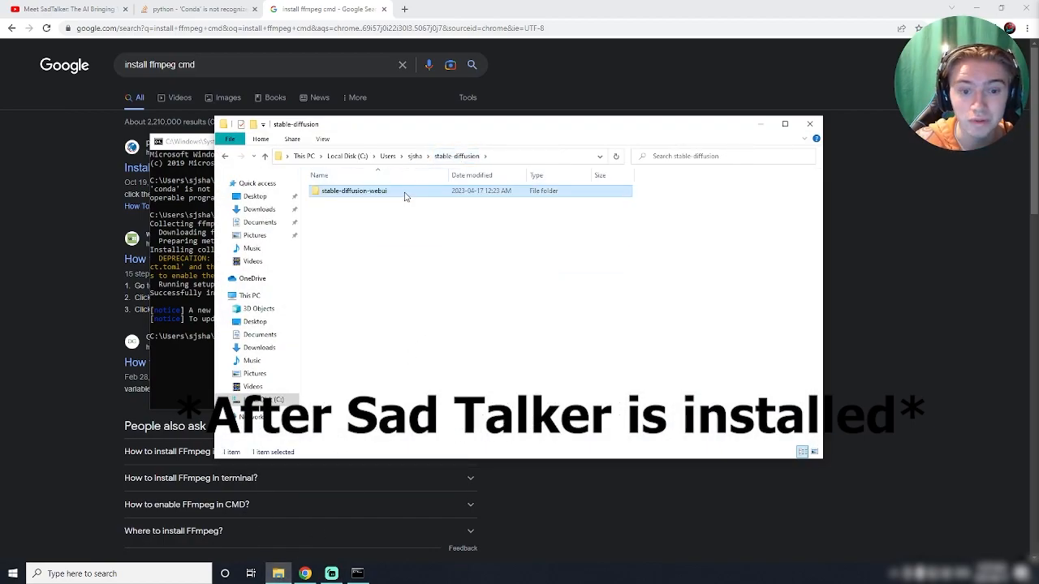
double_click(353, 191)
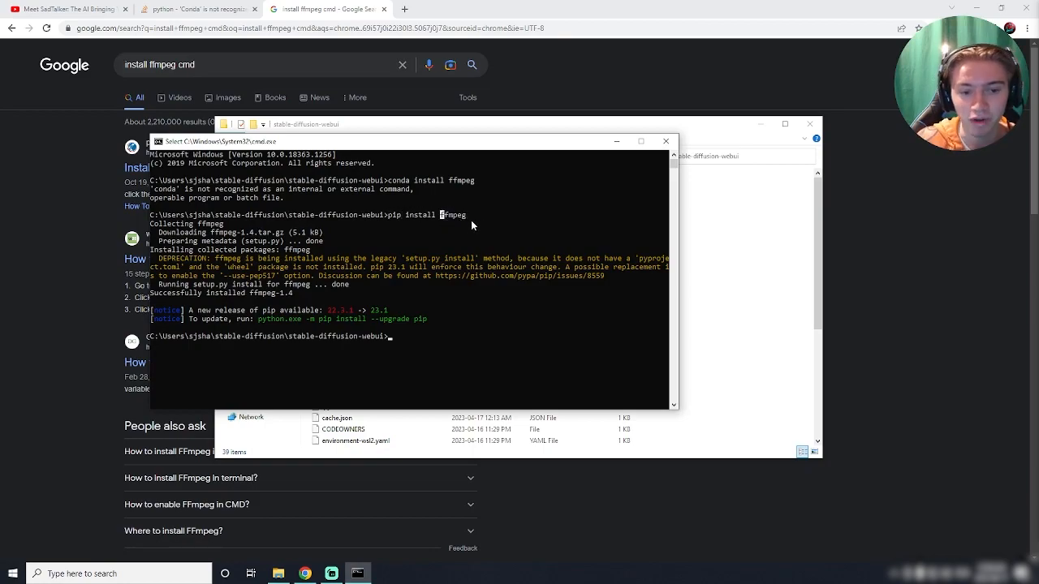
mouse_move(474, 282)
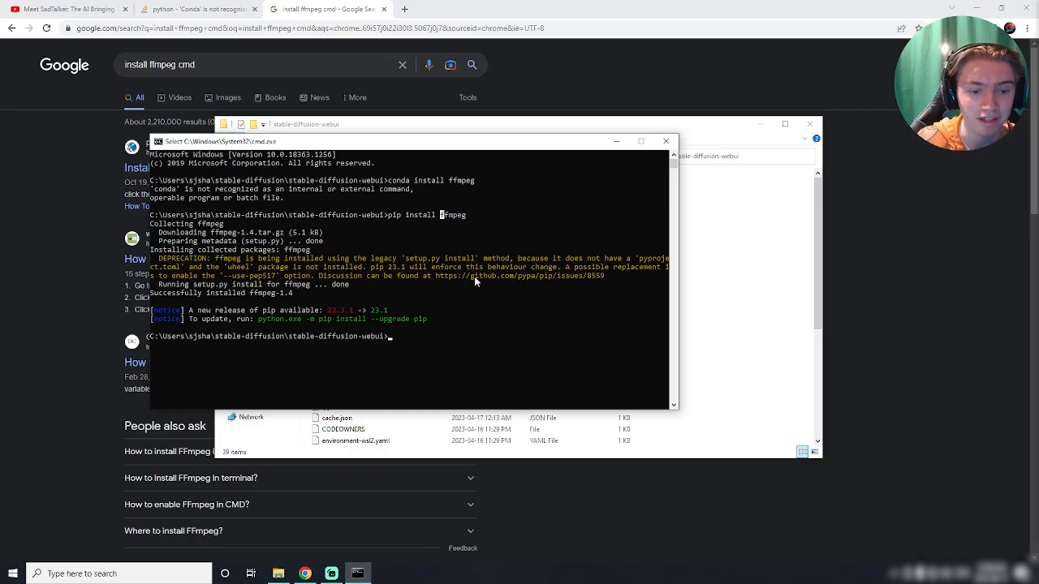
mouse_move(458, 362)
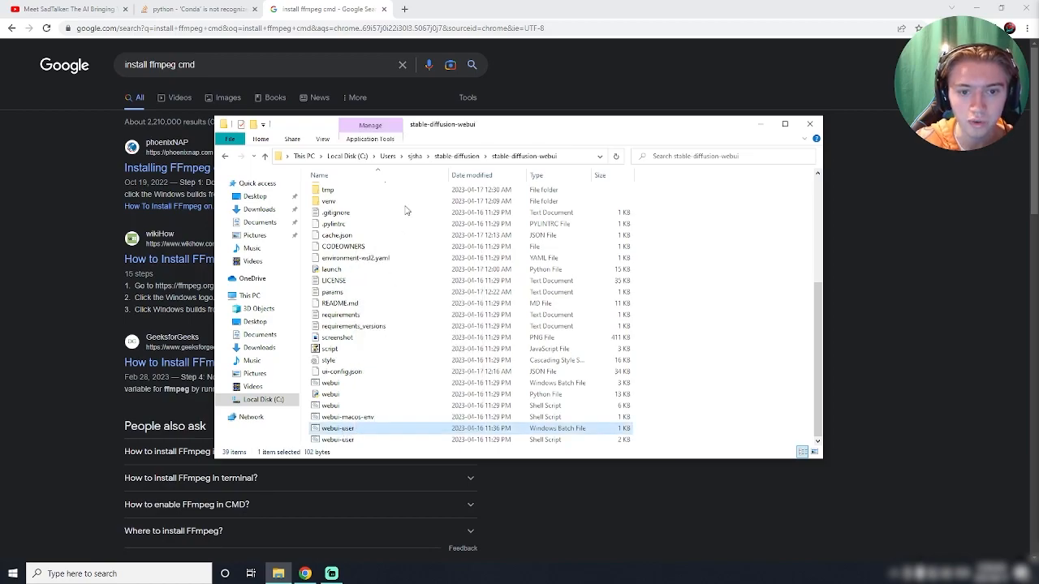
mouse_move(339, 429)
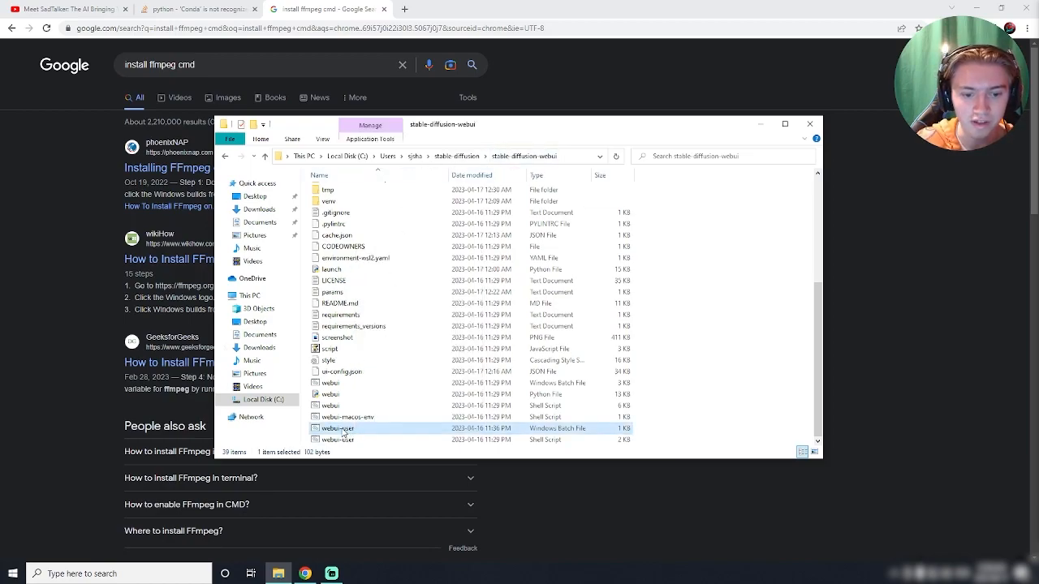
- Open webui-user.bat in Notepad and type '--di' after COMMANDLINE_ARGS=
right_click(336, 428)
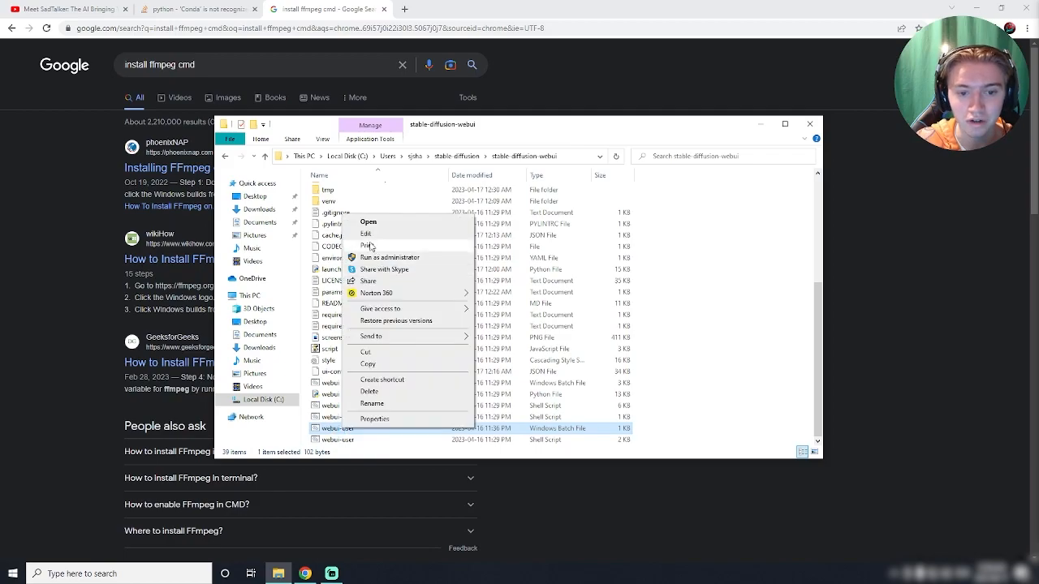
left_click(366, 233)
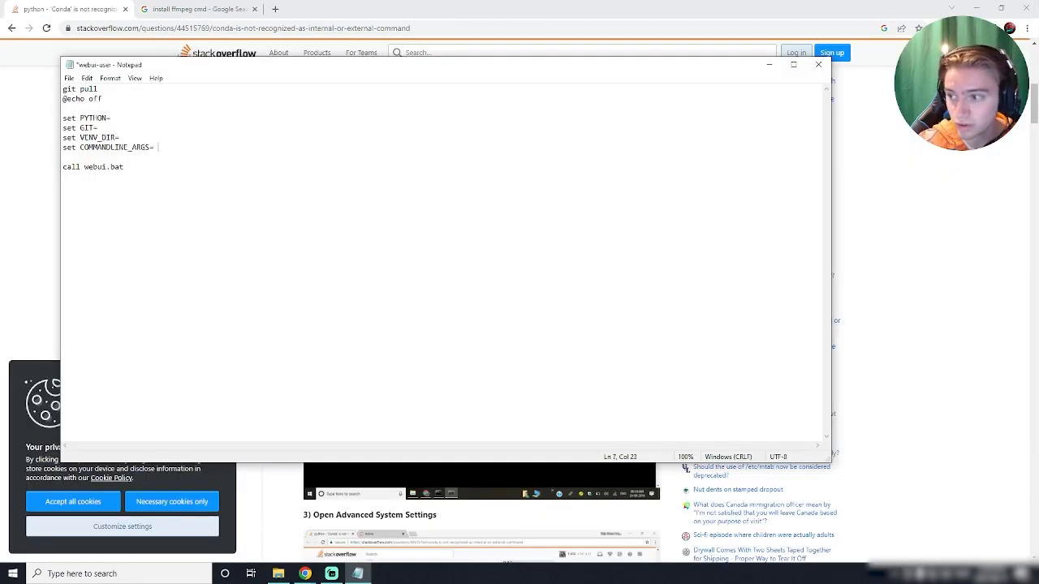
type("--di")
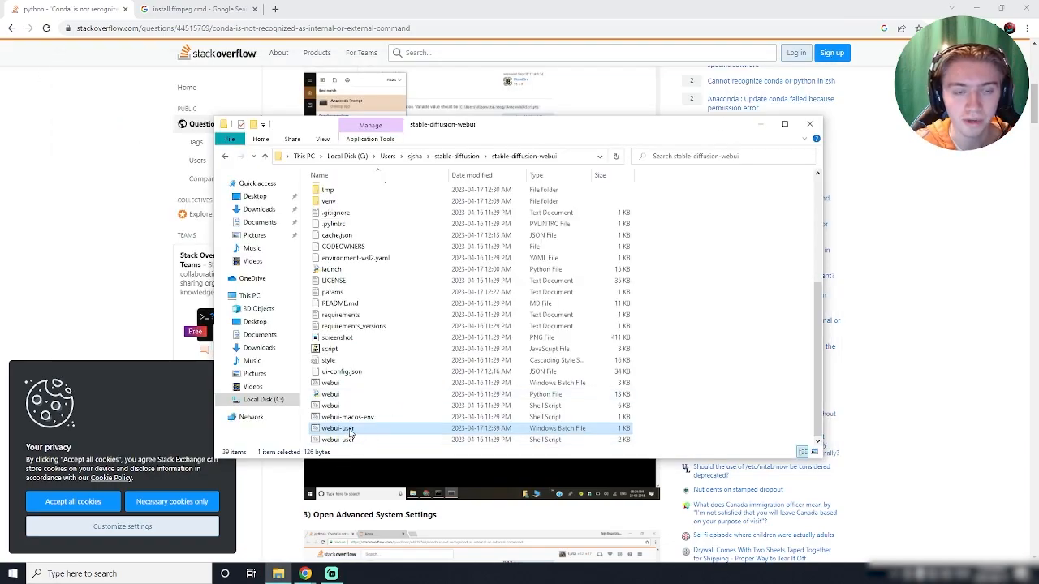
mouse_move(336, 432)
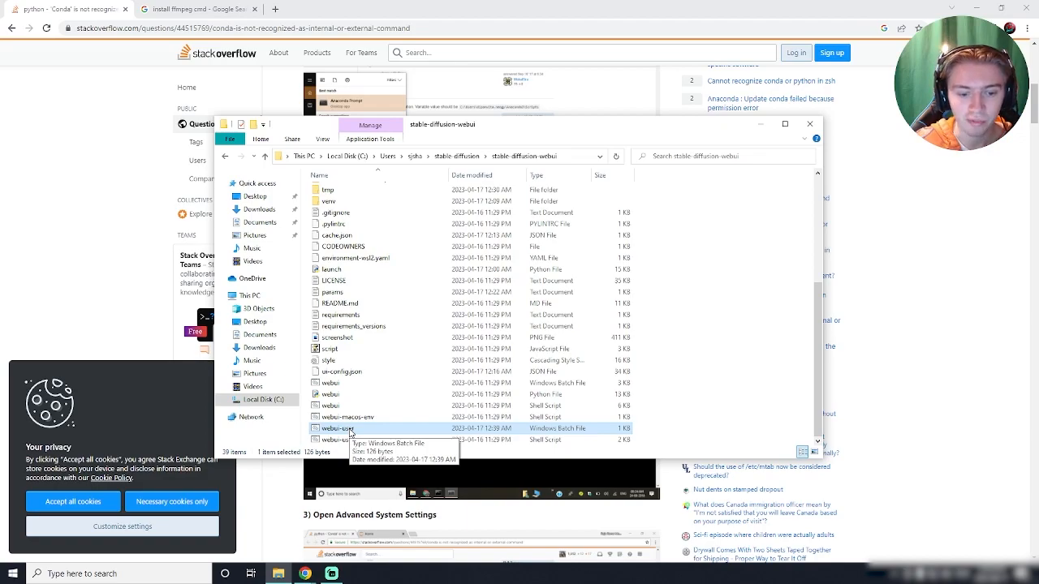
- Restart the web UI via webui-user.bat, then return to the browser page
double_click(331, 429)
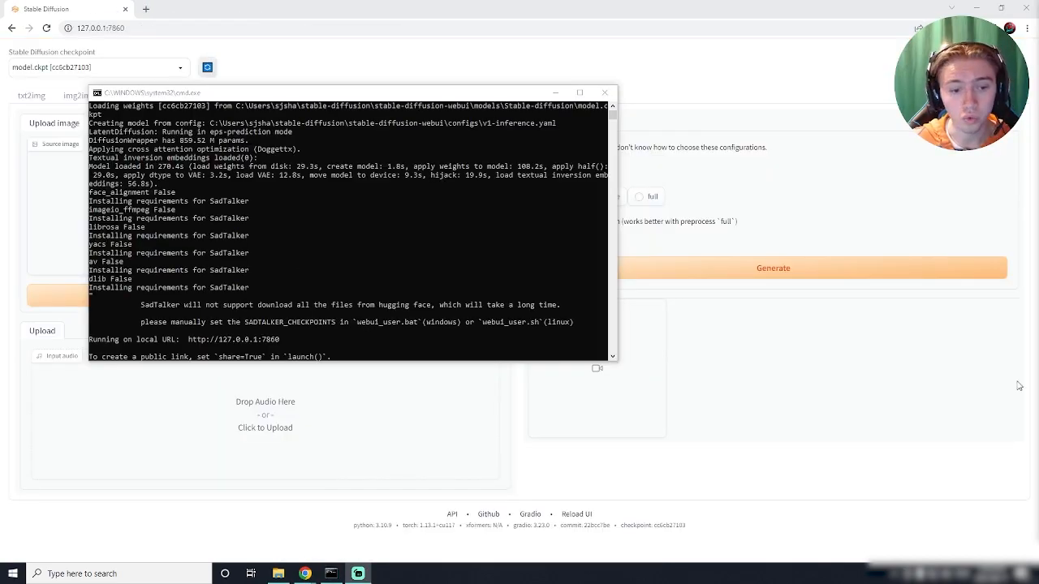
mouse_move(380, 176)
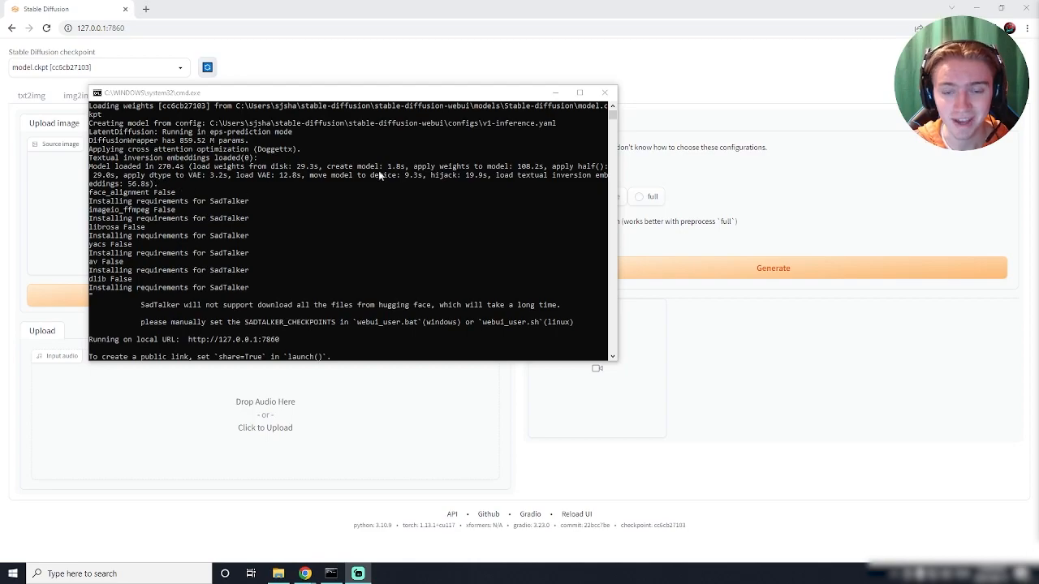
mouse_move(281, 339)
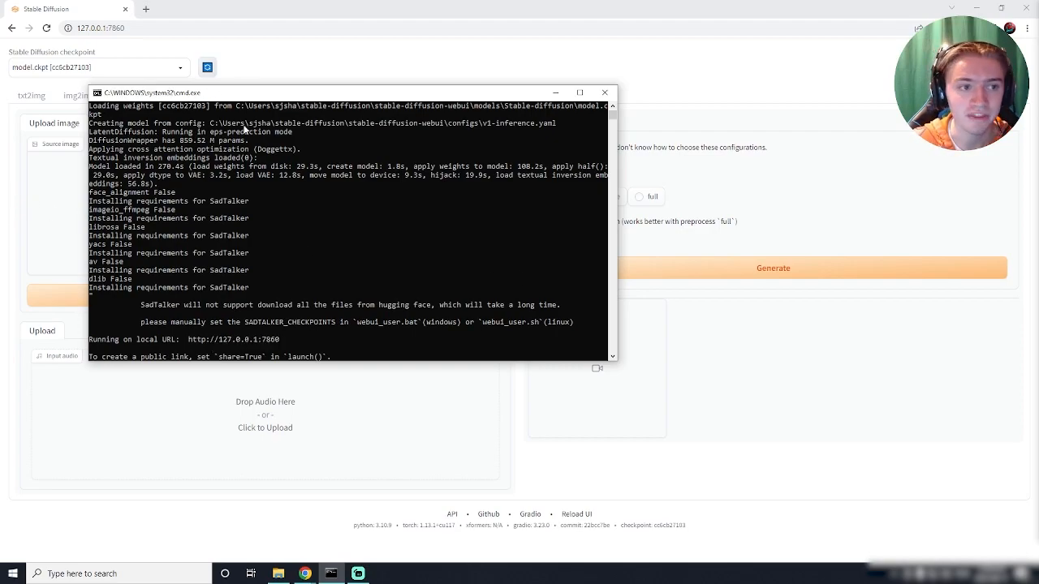
left_click(600, 91)
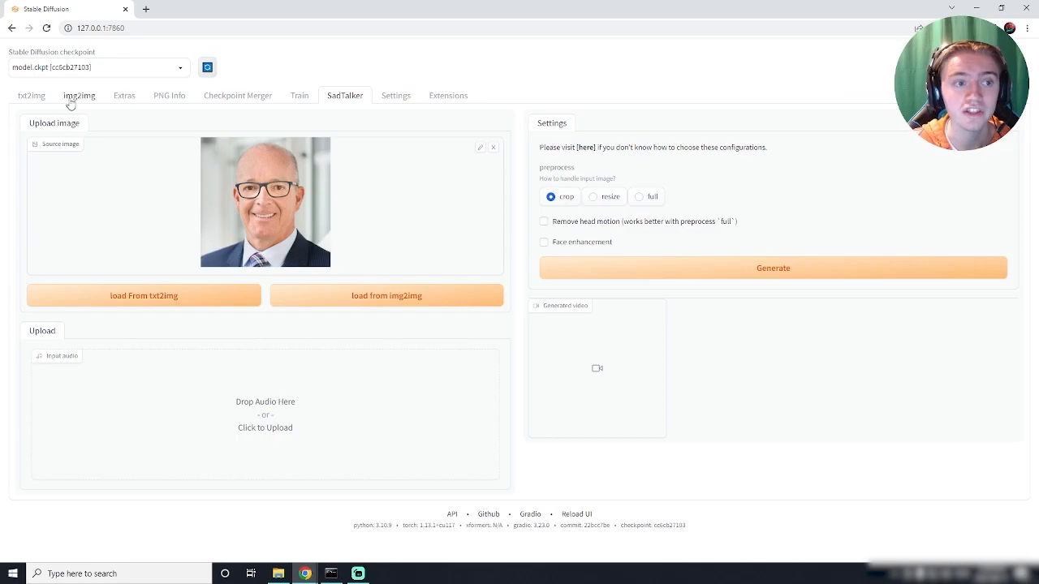
left_click(29, 95)
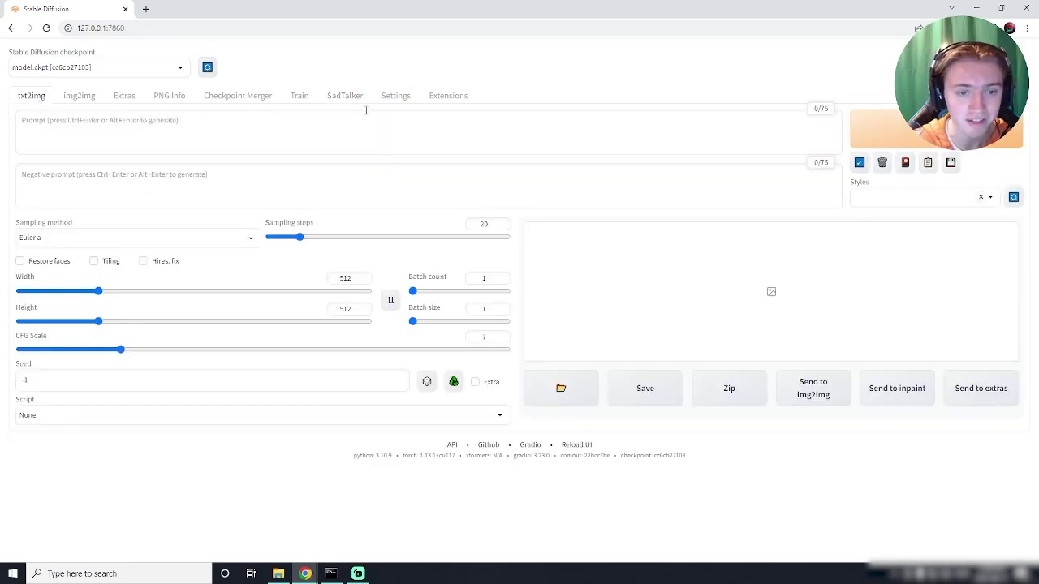
left_click(344, 95)
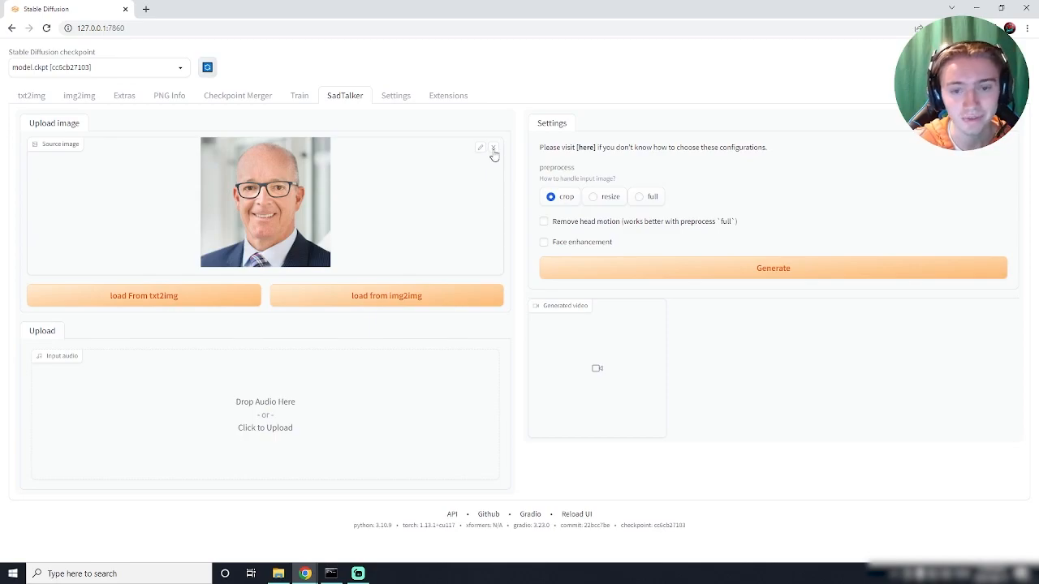
left_click(494, 148)
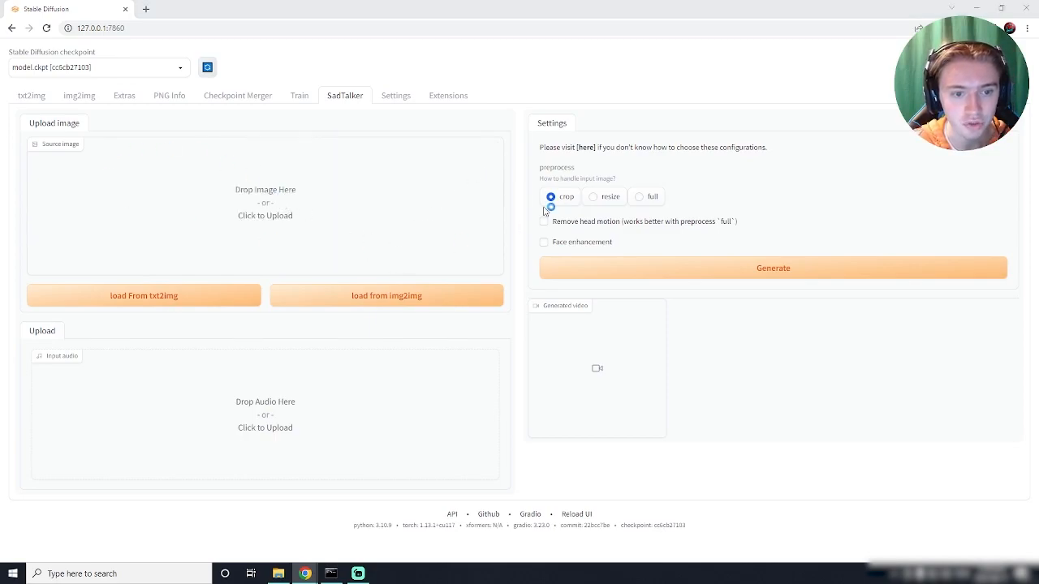
left_click(265, 203)
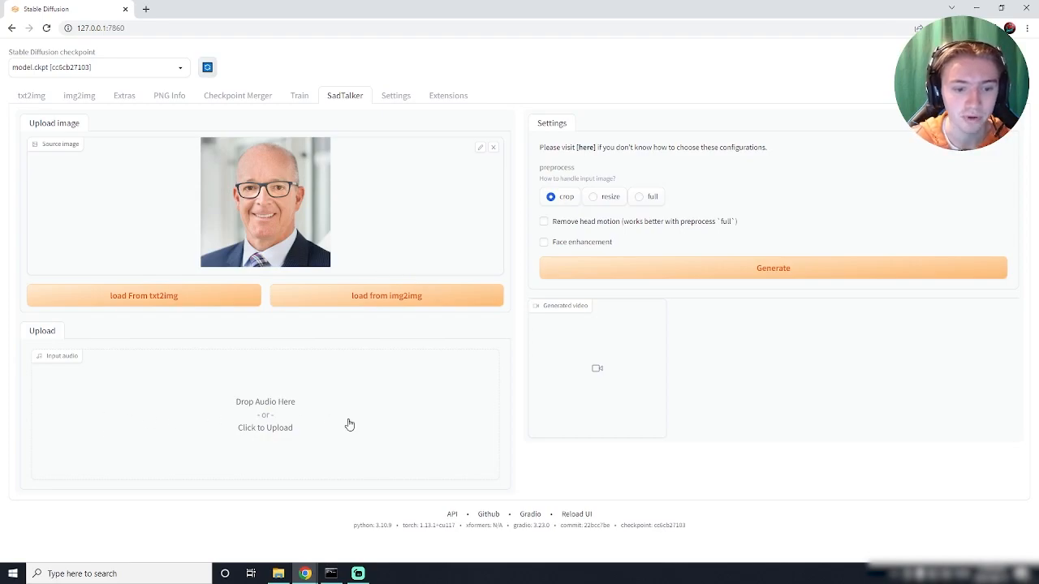
mouse_move(239, 225)
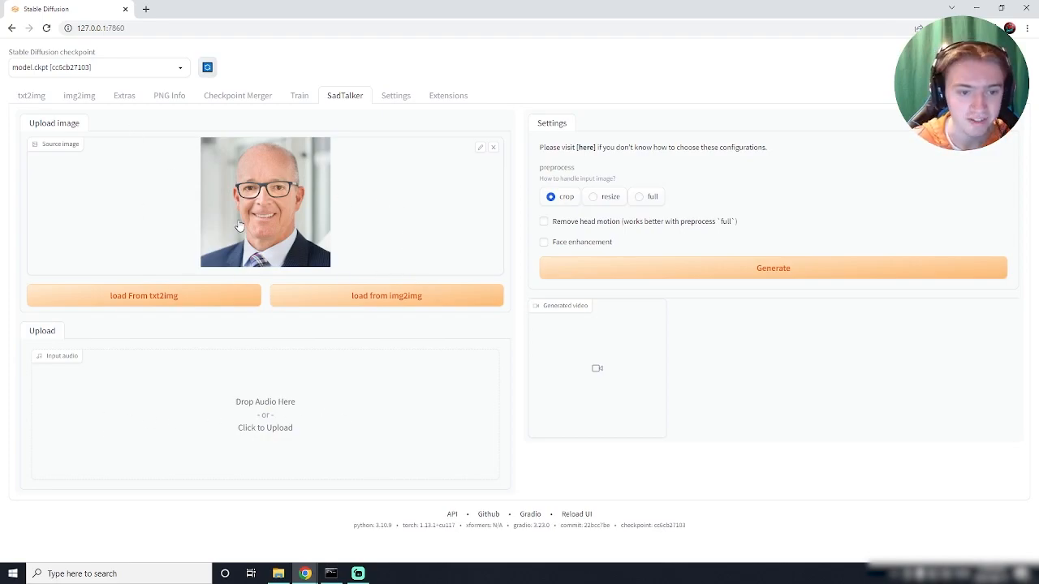
mouse_move(603, 347)
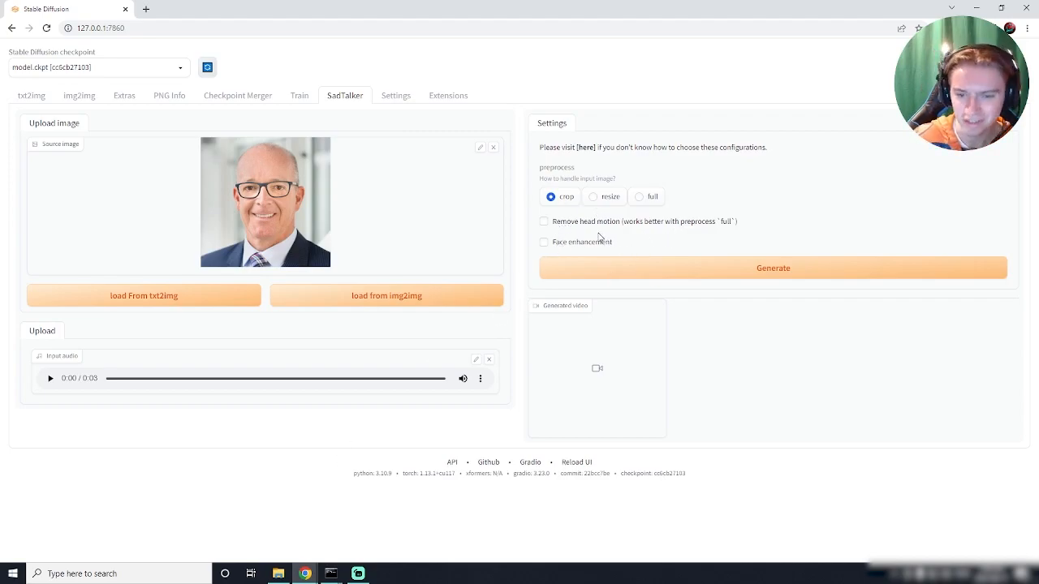
mouse_move(592, 250)
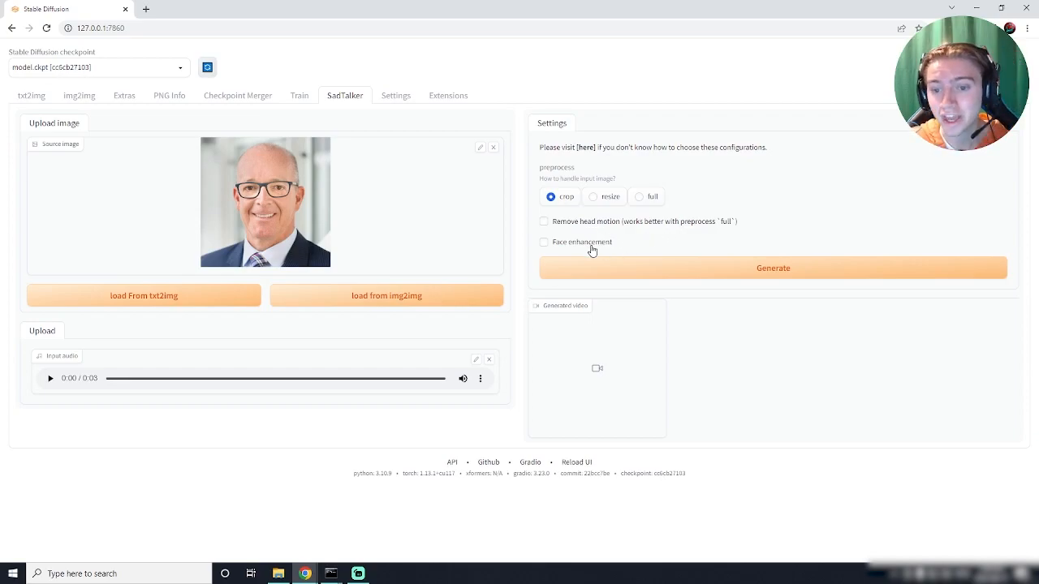
- Tick SadTalker's Face enhancement checkbox
left_click(543, 241)
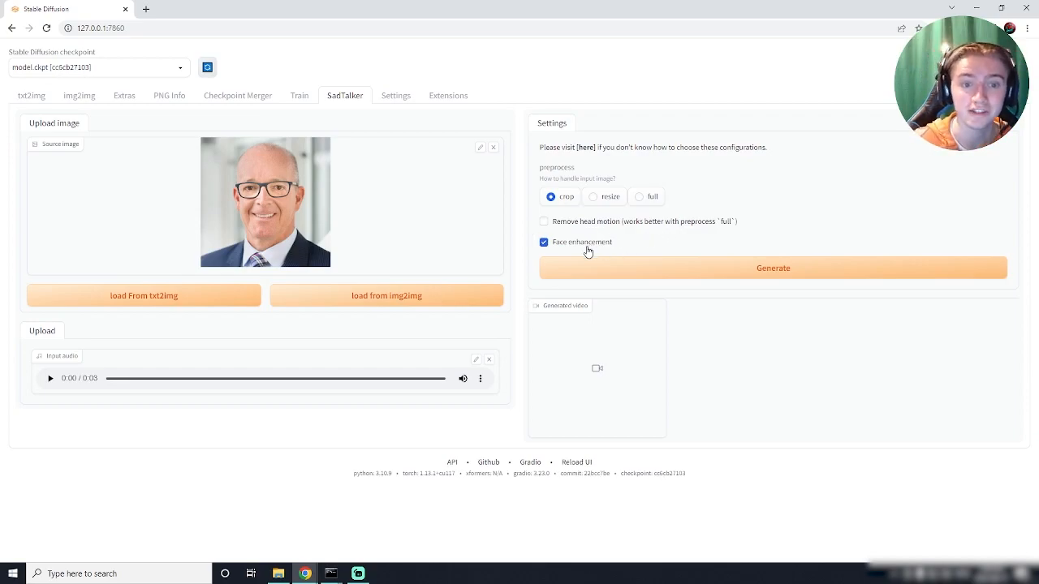
mouse_move(709, 274)
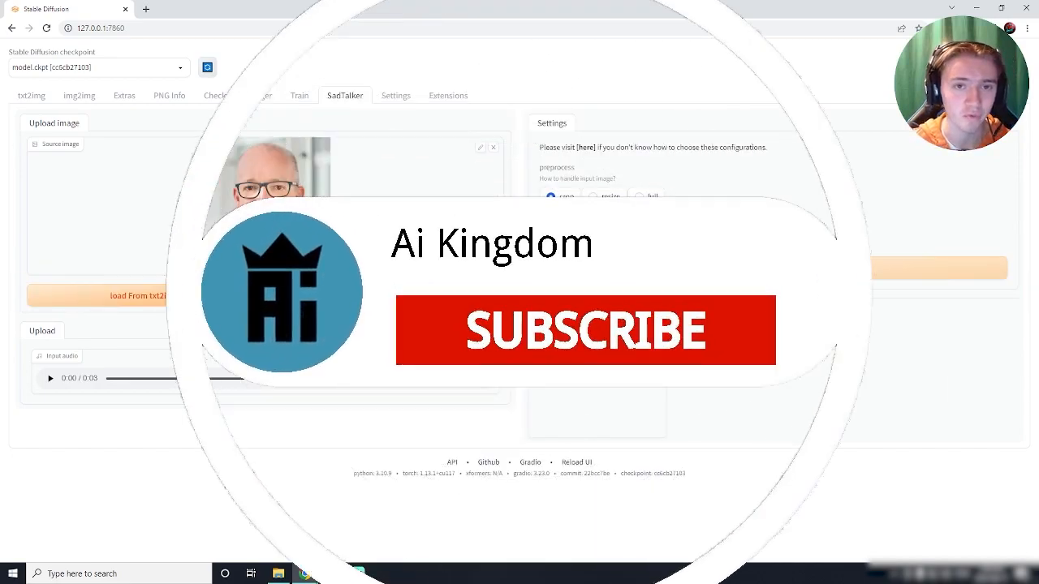
left_click(584, 331)
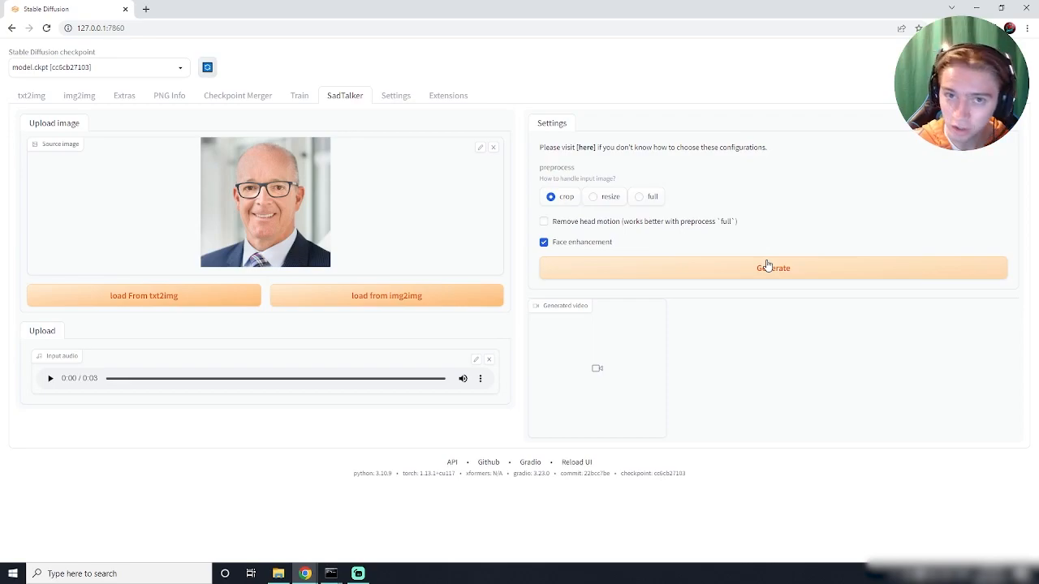
mouse_move(768, 266)
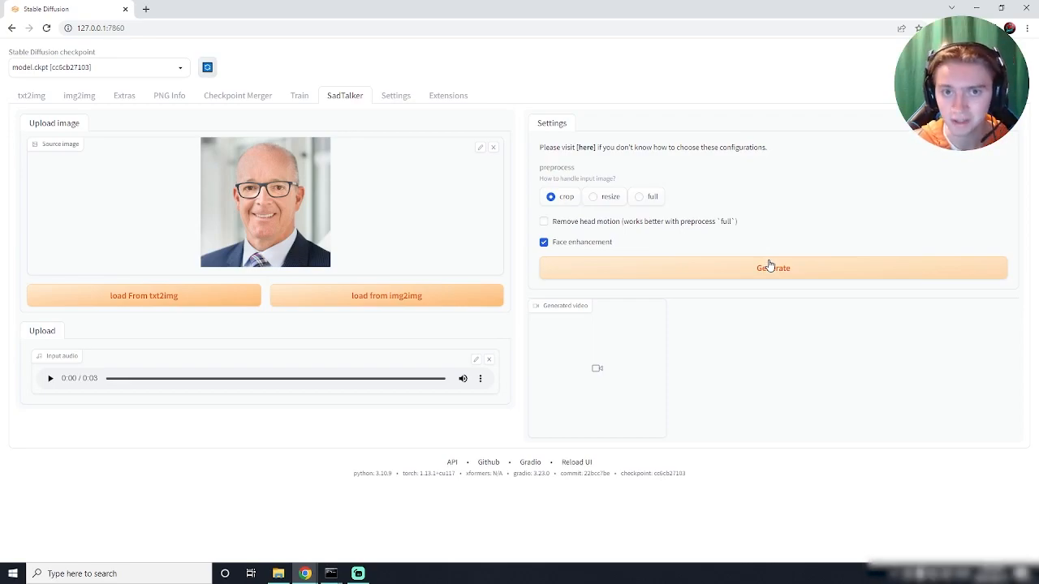